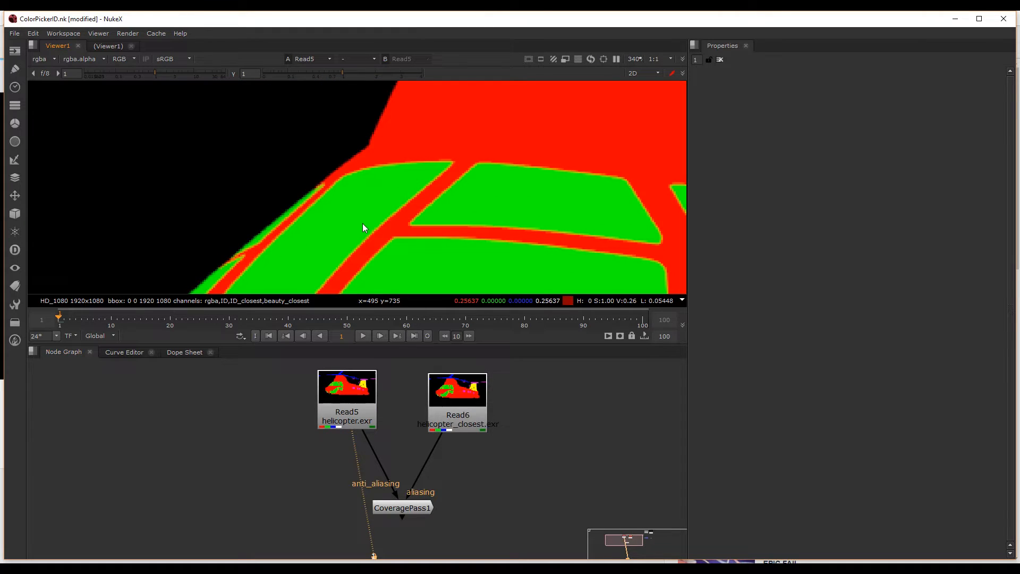
View the helicopter_closest ID render (Read6) and bring up CoveragePass1's properties.
click(457, 390)
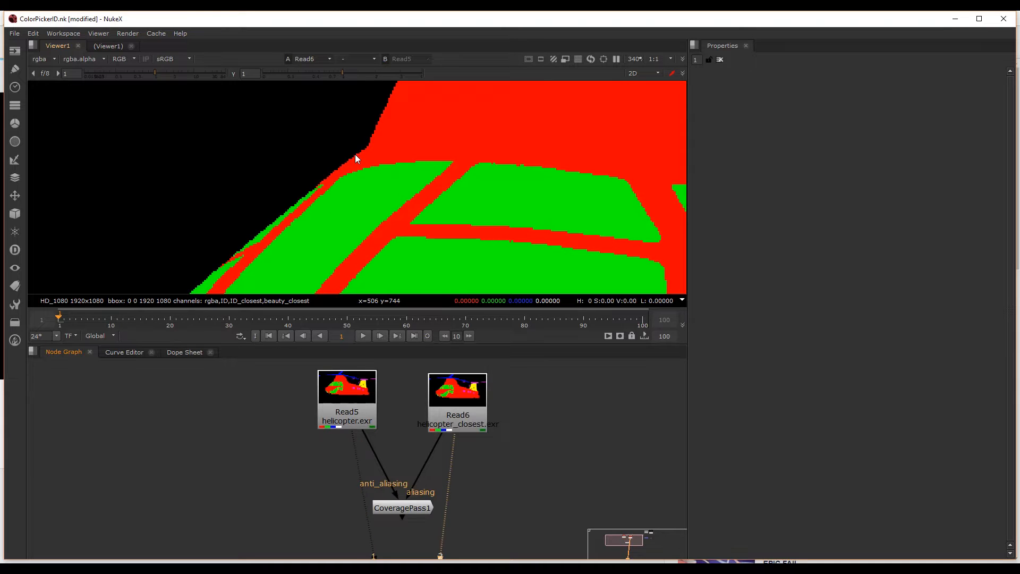
click(402, 508)
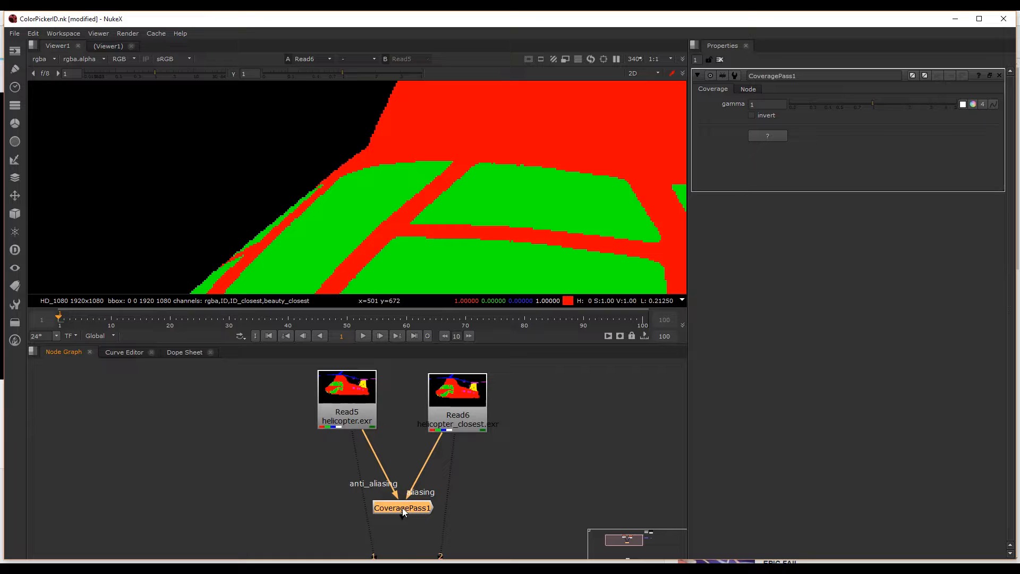
click(402, 508)
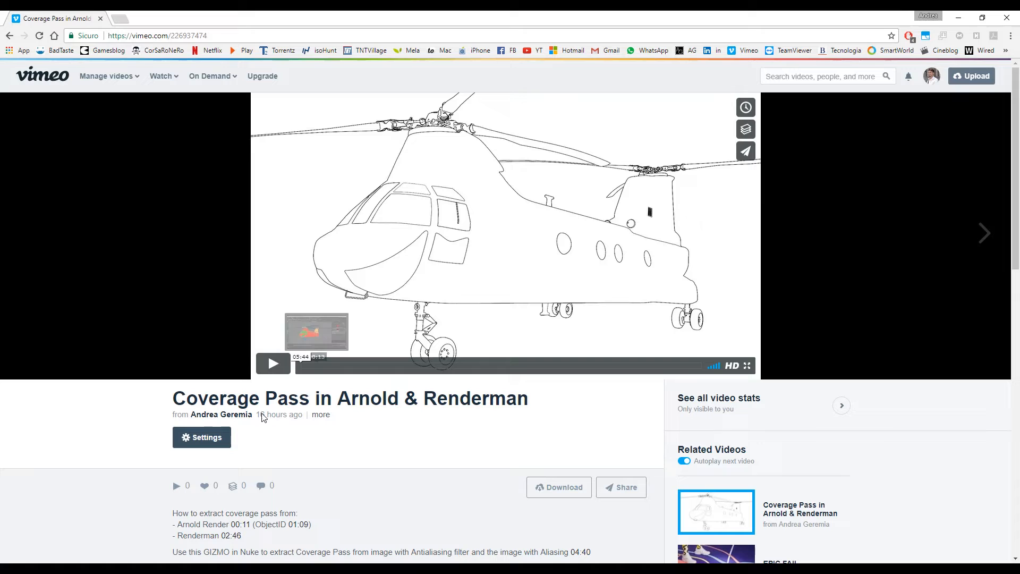
triple_click(349, 398)
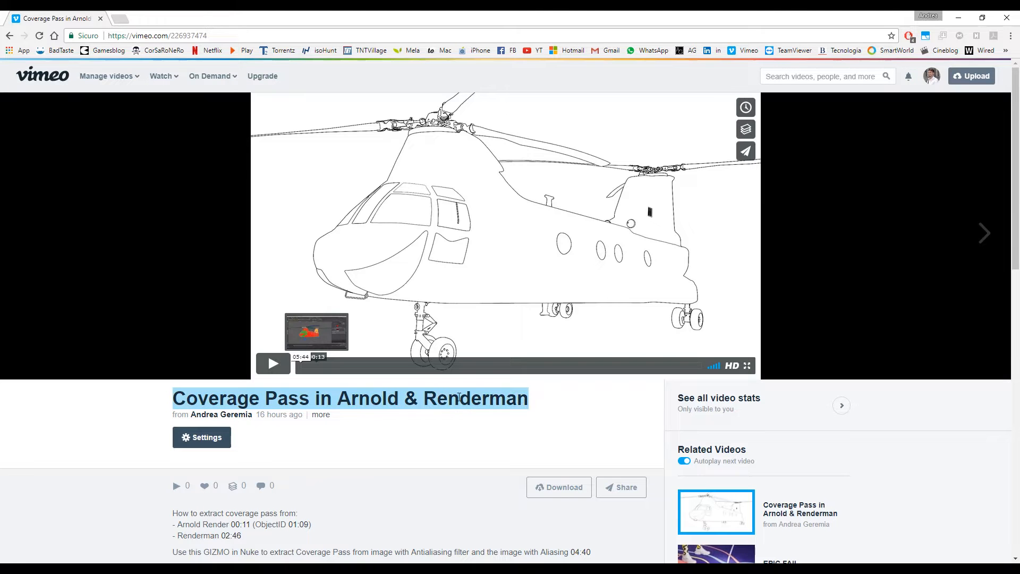
click(537, 402)
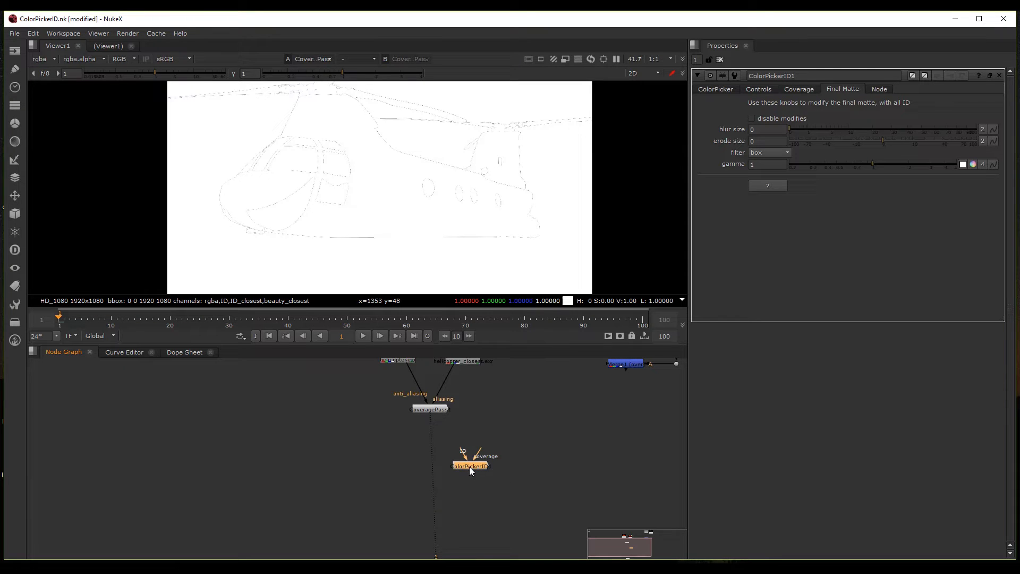
Connect CoveragePass1 into ColorPickerID1's coverage input and view the gizmo's matte output.
drag(469, 465, 460, 489)
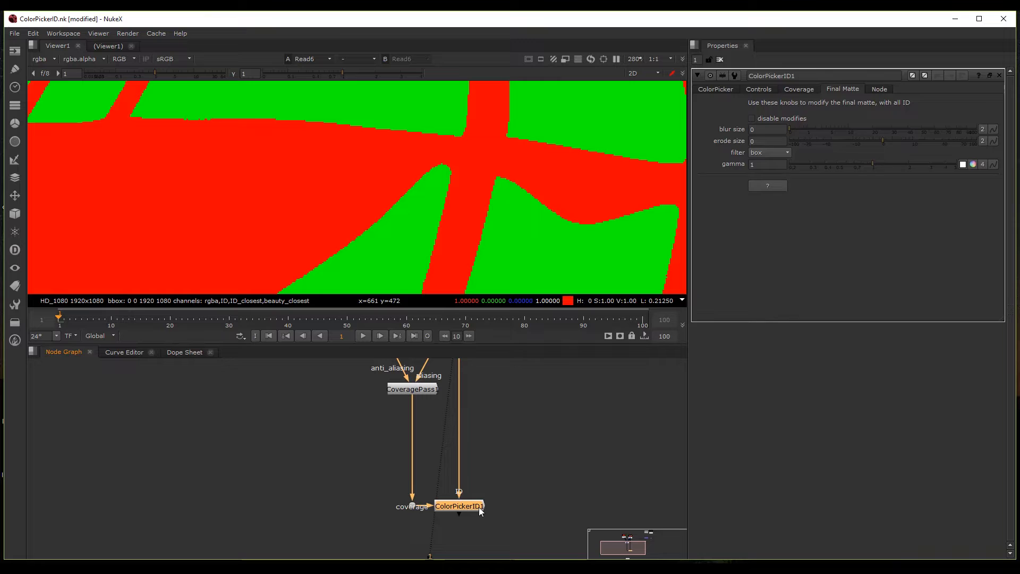
click(715, 89)
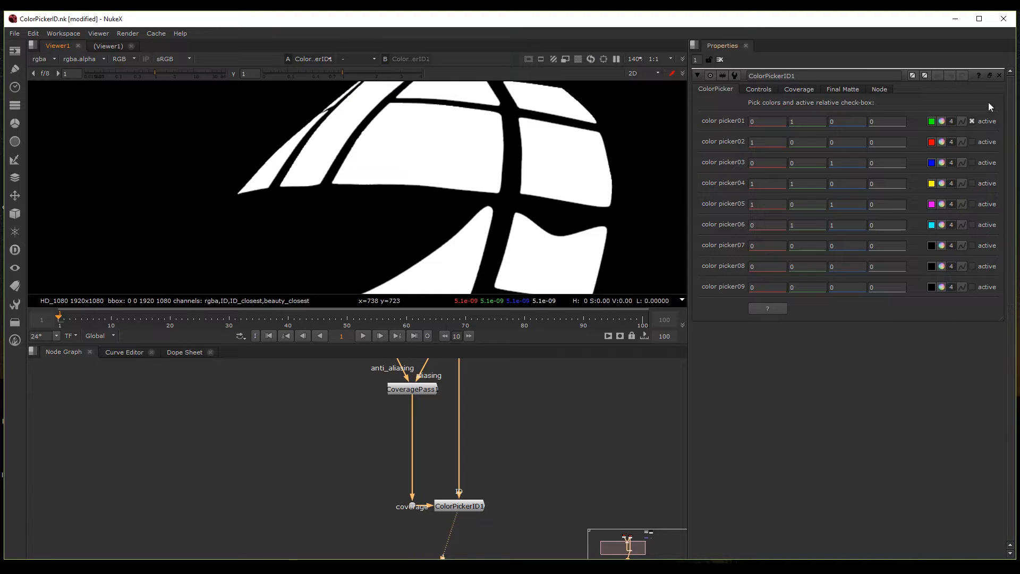
Activate pickers 03, 04 and 05 (blue, yellow, magenta) only, dismissing the help popup.
click(460, 505)
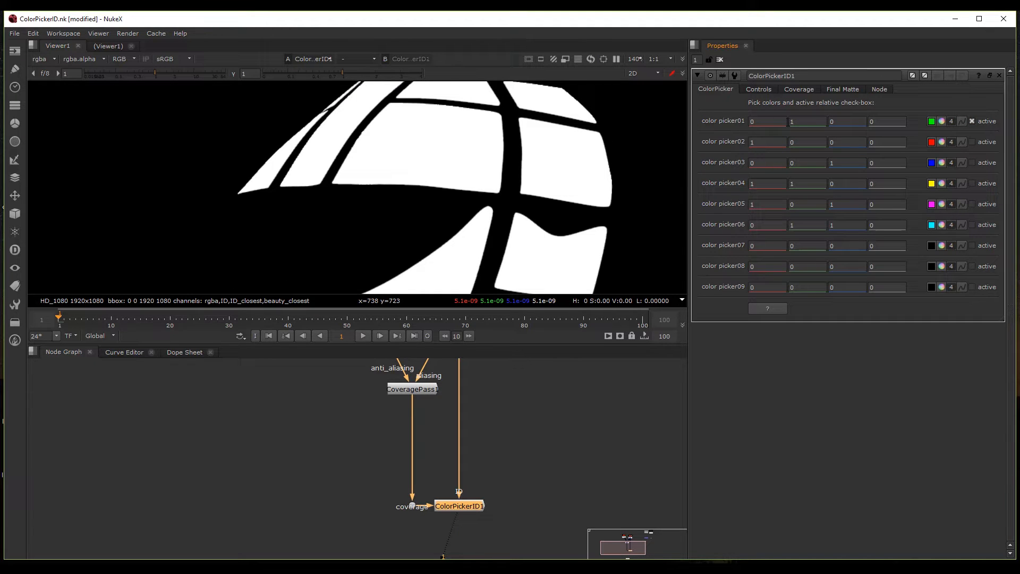
click(972, 121)
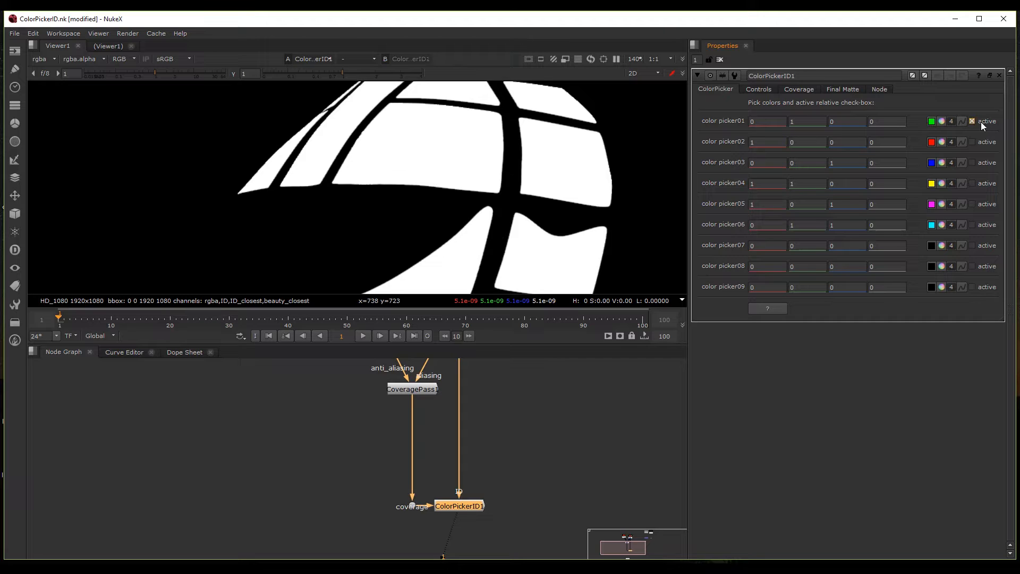
click(971, 121)
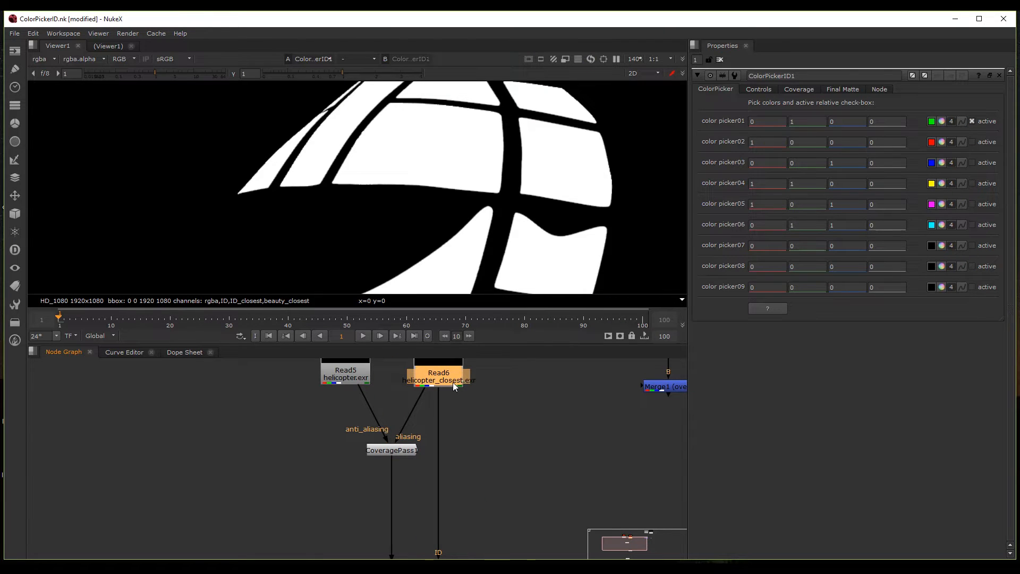
click(438, 373)
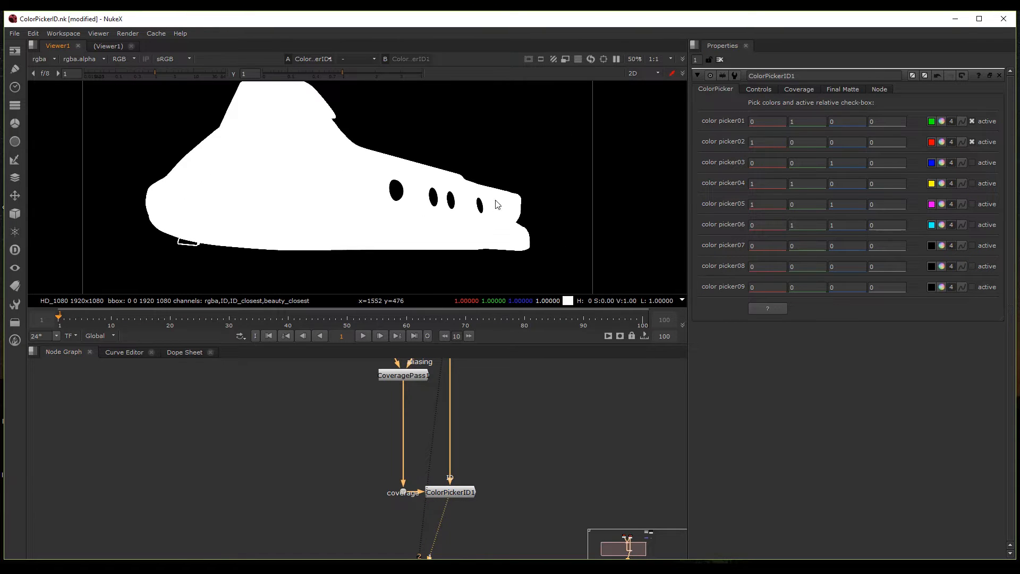
click(312, 58)
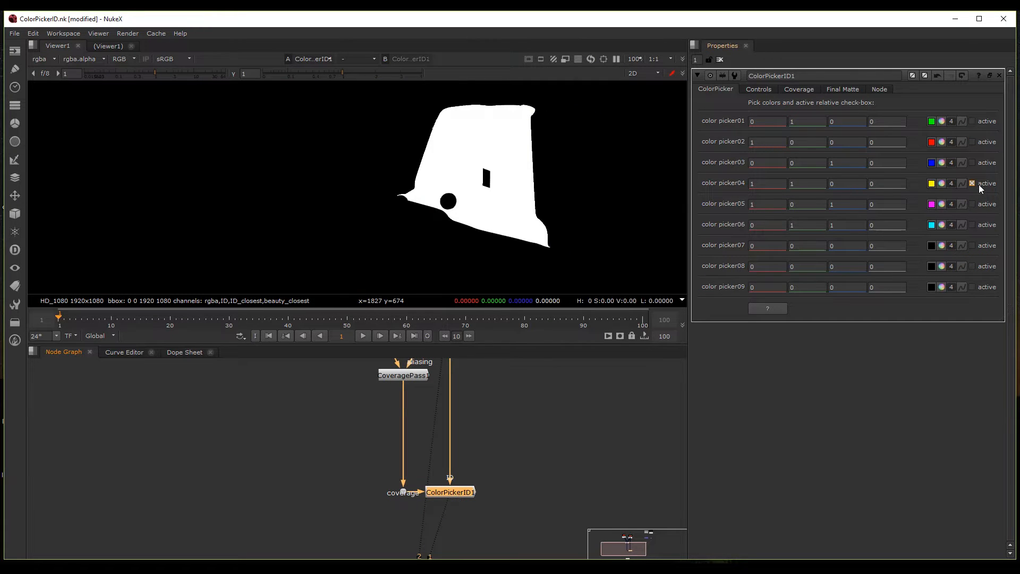
click(972, 182)
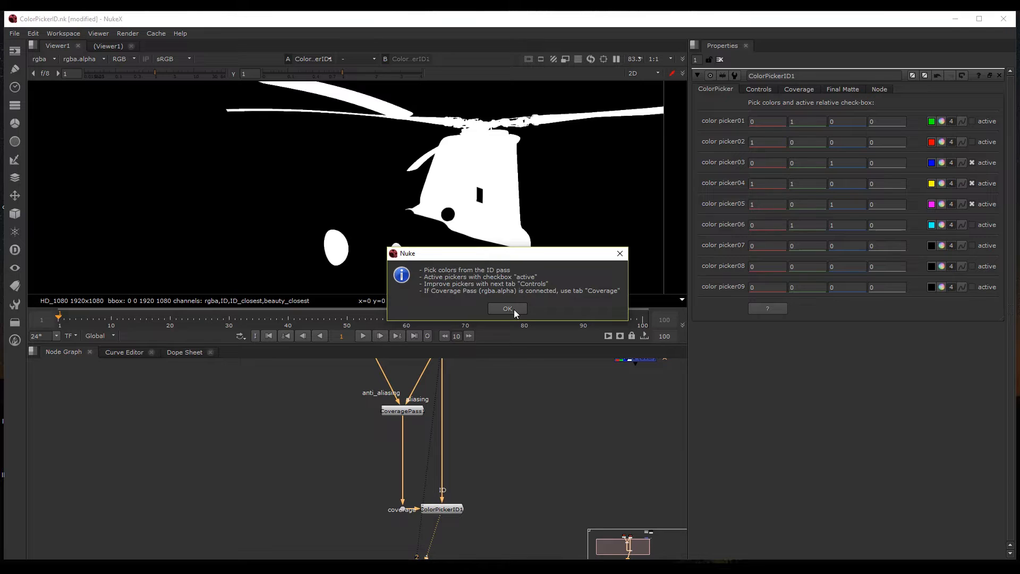
click(507, 309)
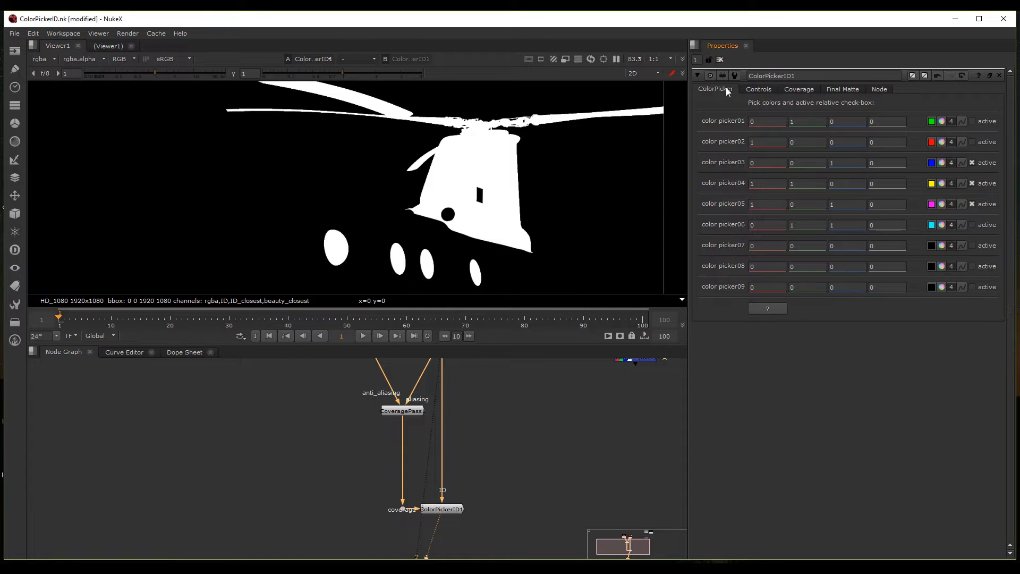
click(758, 90)
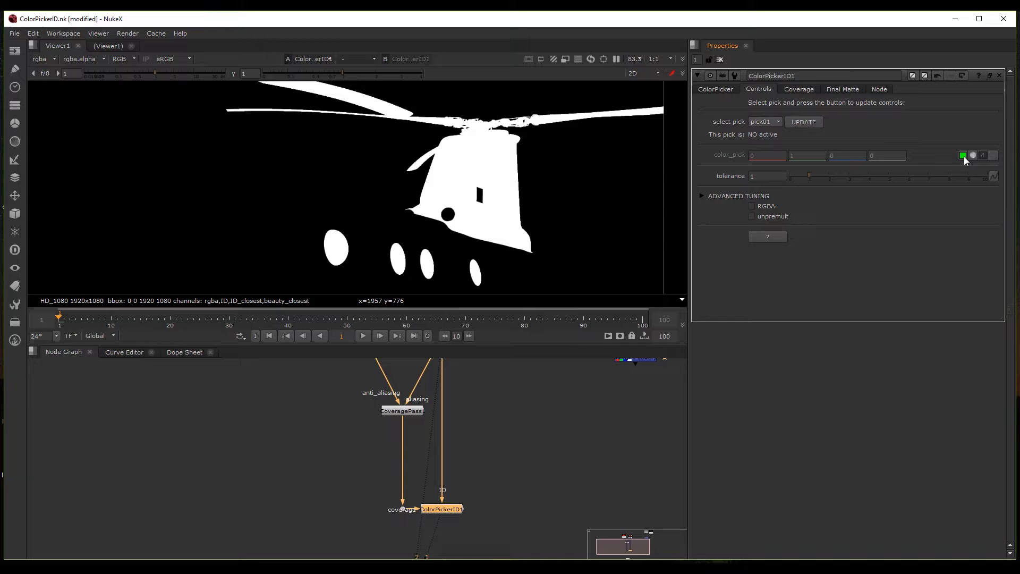
Browse pick03, pick04 and pick05 in the Controls select-pick list and check which picks are active.
click(764, 121)
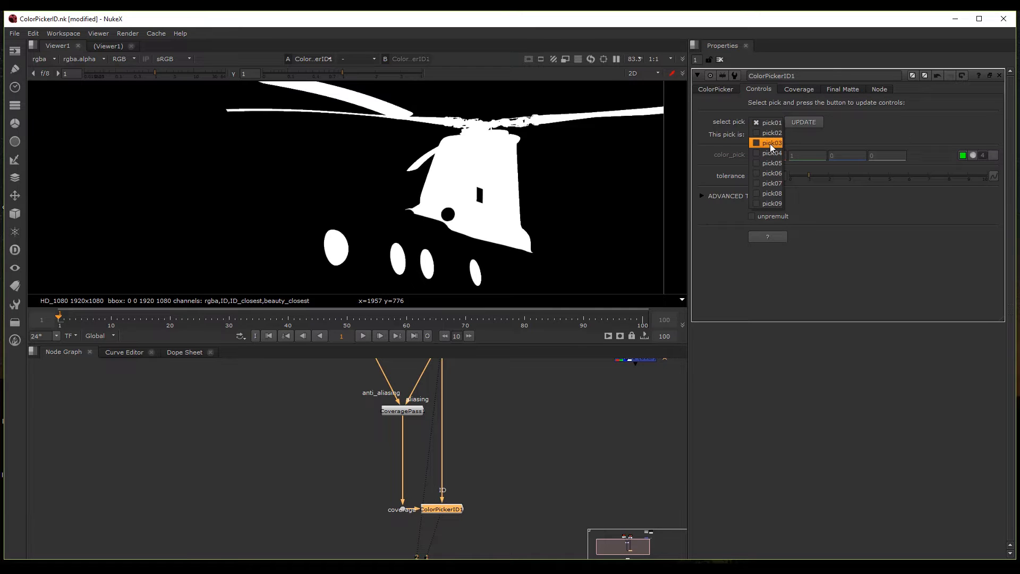
click(772, 133)
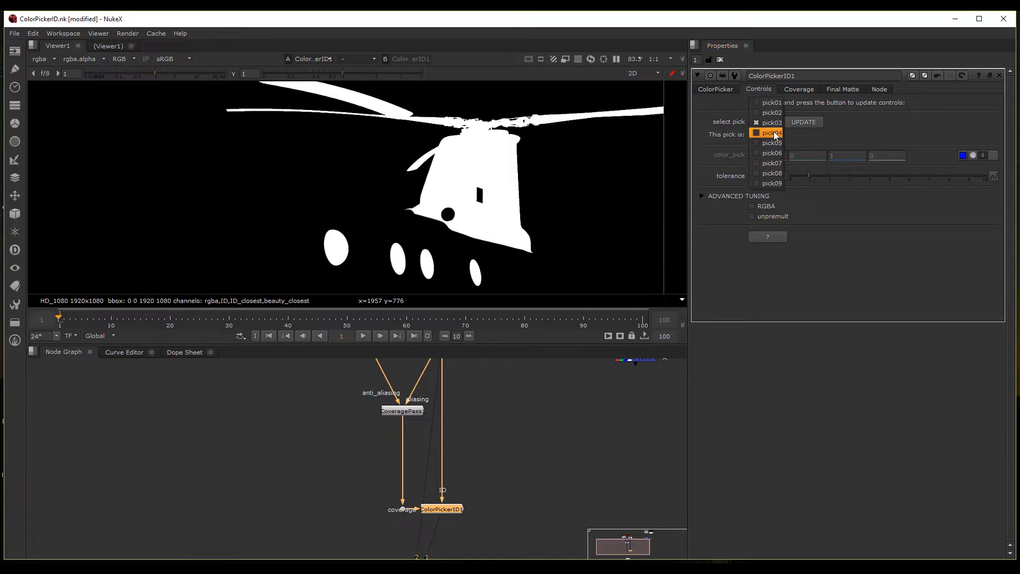
click(772, 133)
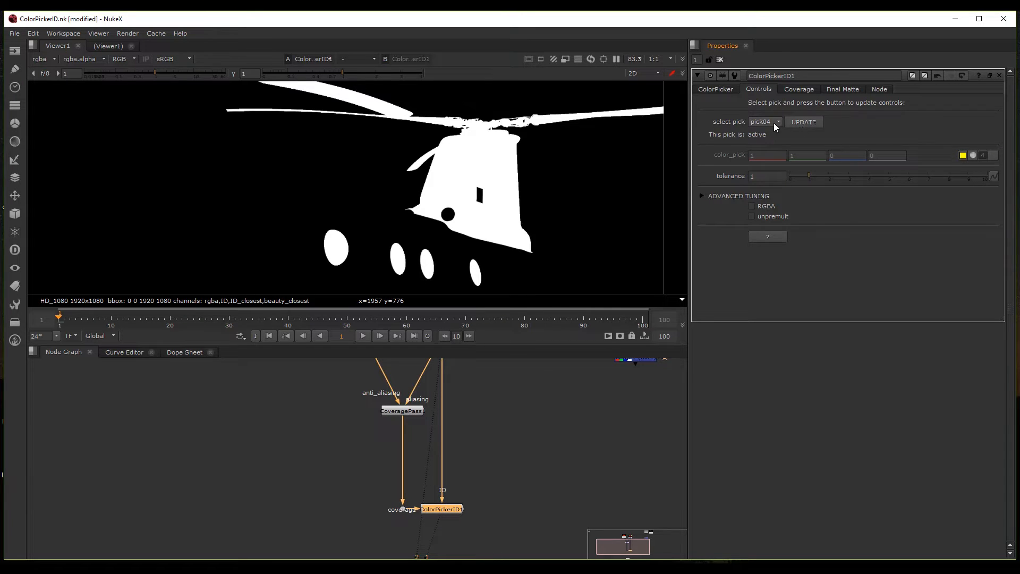
click(764, 121)
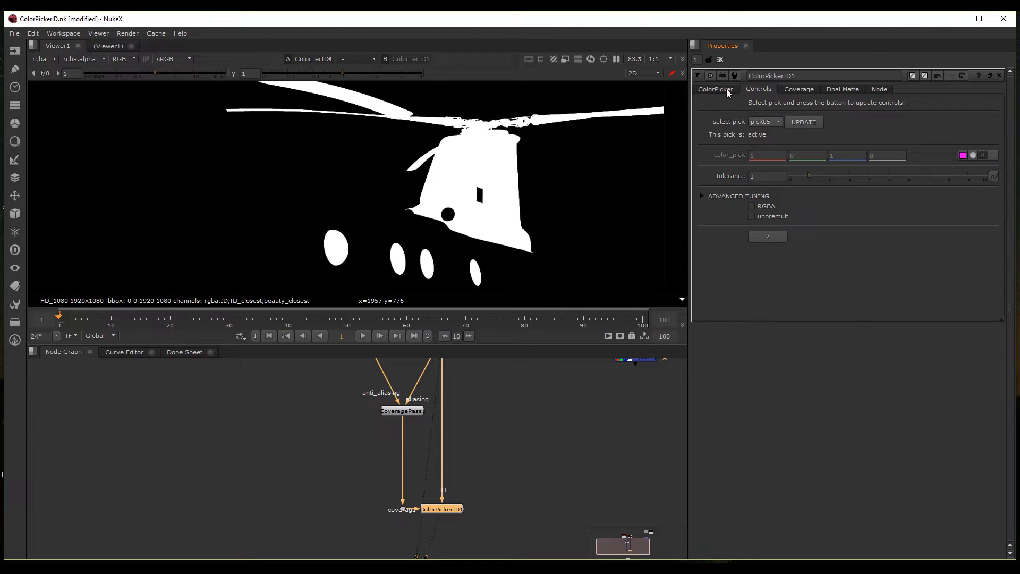
click(715, 89)
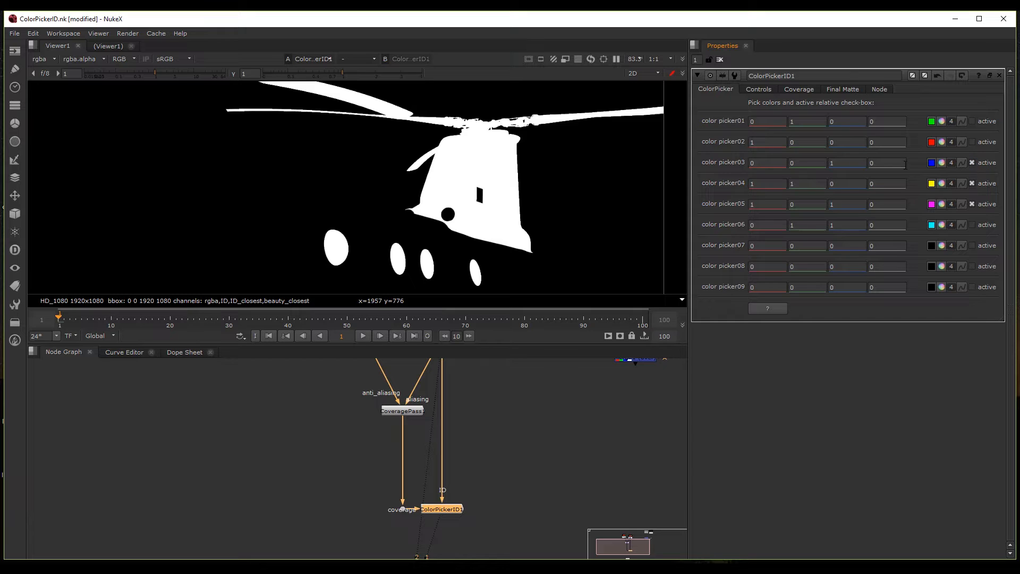
Choose pick04, UPDATE its settings and reveal the Advanced Tuning controls.
click(758, 89)
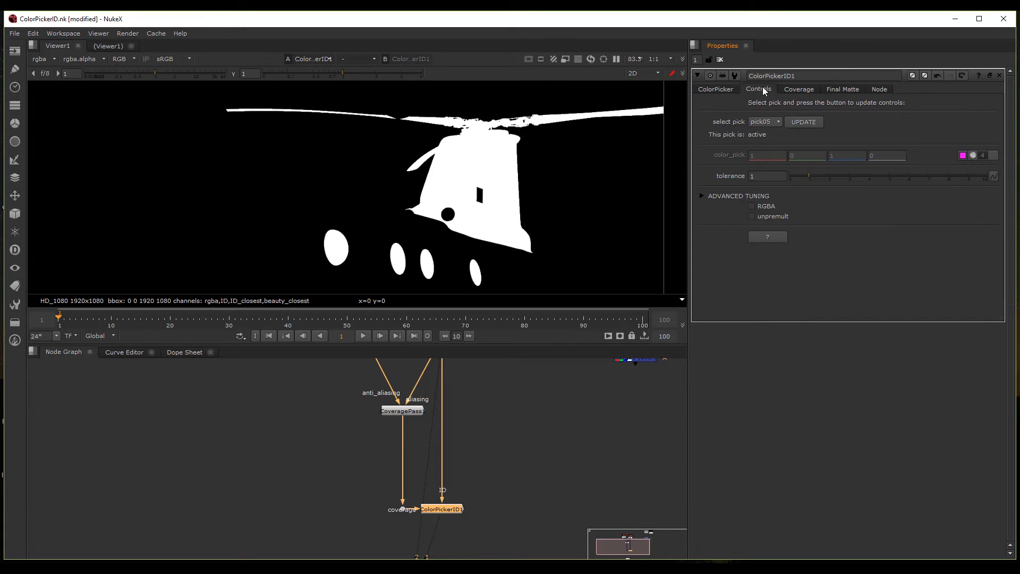
click(764, 121)
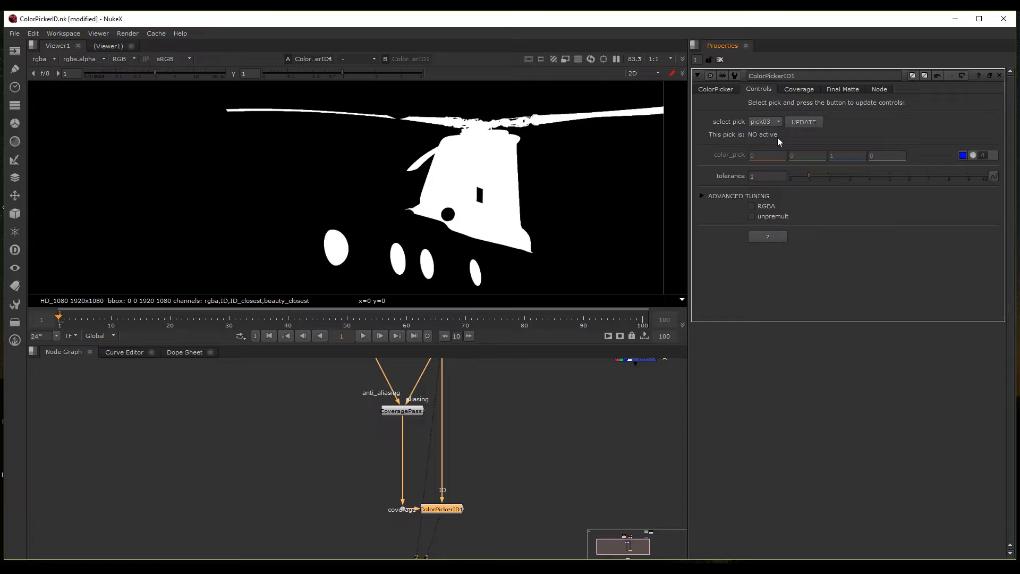
click(764, 121)
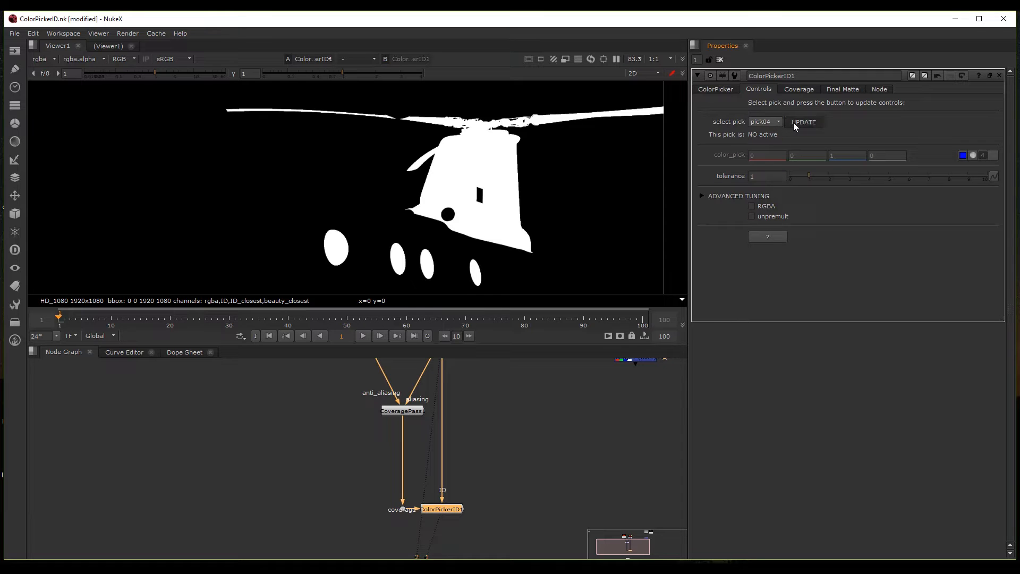
click(804, 122)
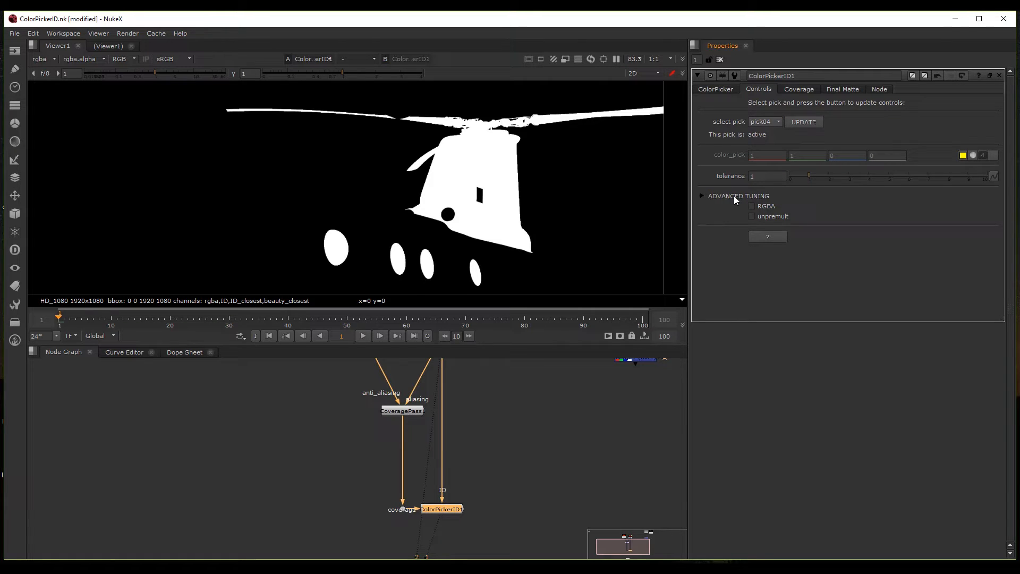
click(702, 196)
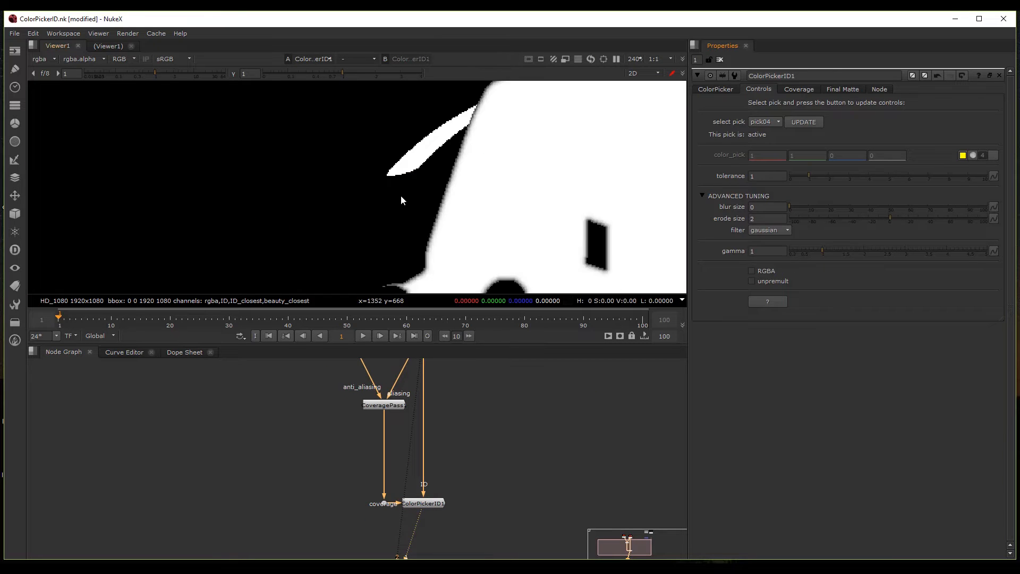
Set pick04 gamma to 0.62, enable RGBA and unpremult output, and reduce blur size to 1.
drag(787, 209, 809, 209)
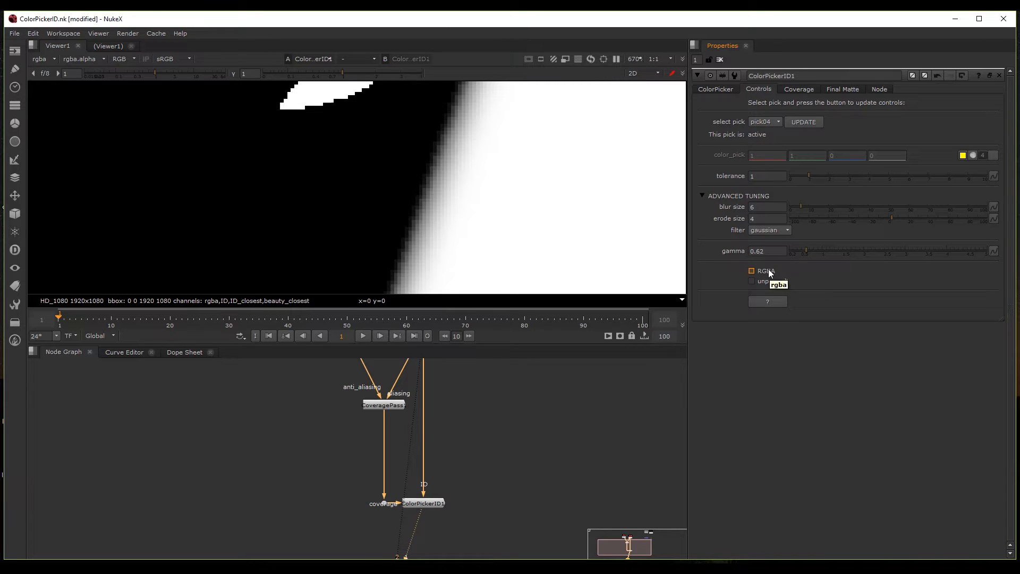
click(752, 271)
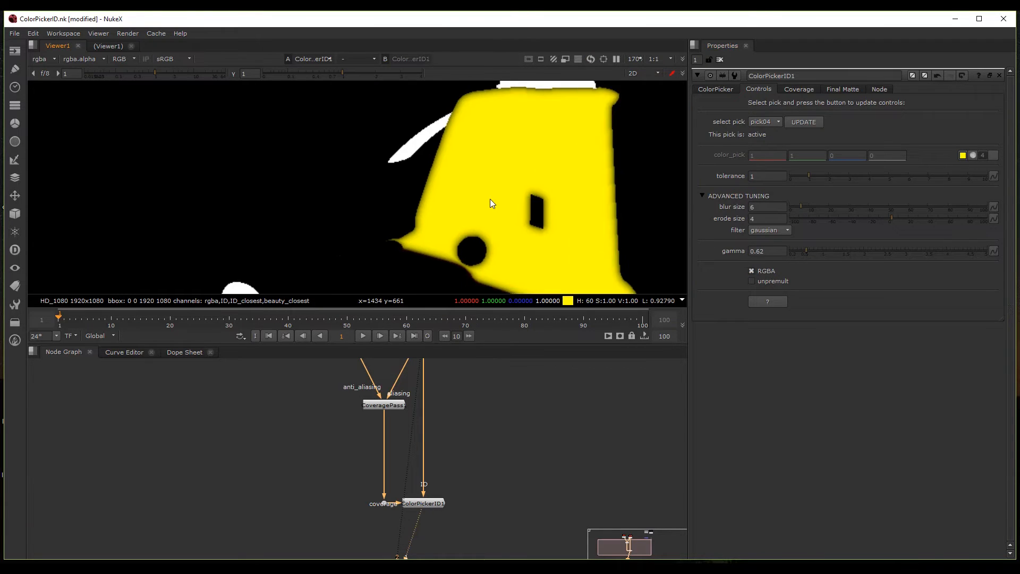
click(752, 271)
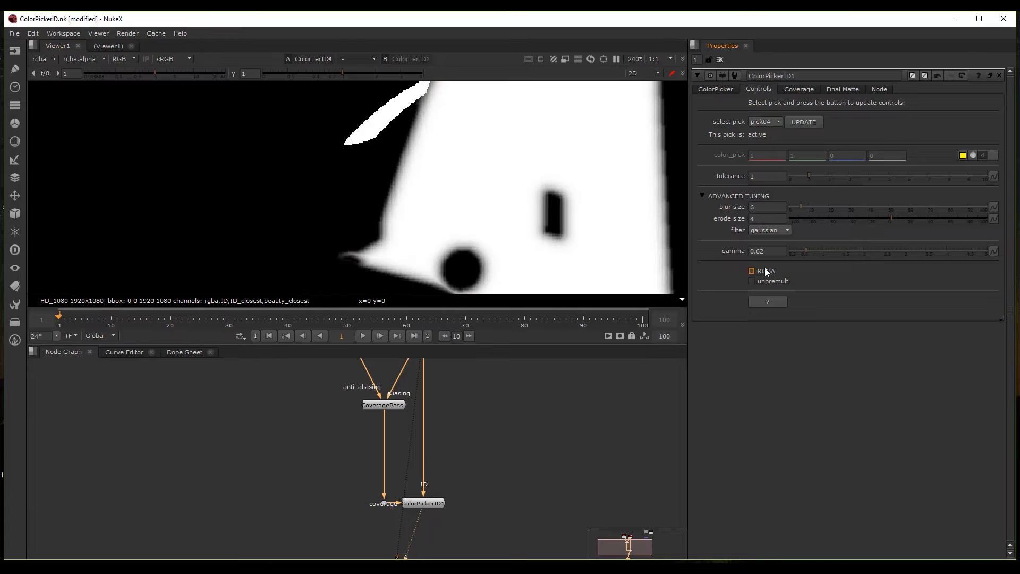
click(752, 271)
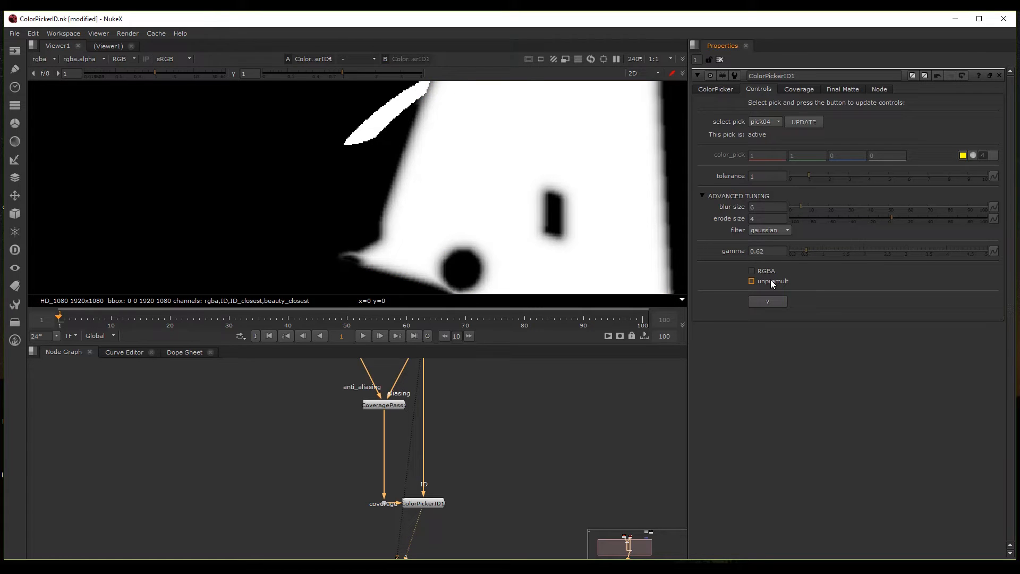
click(751, 281)
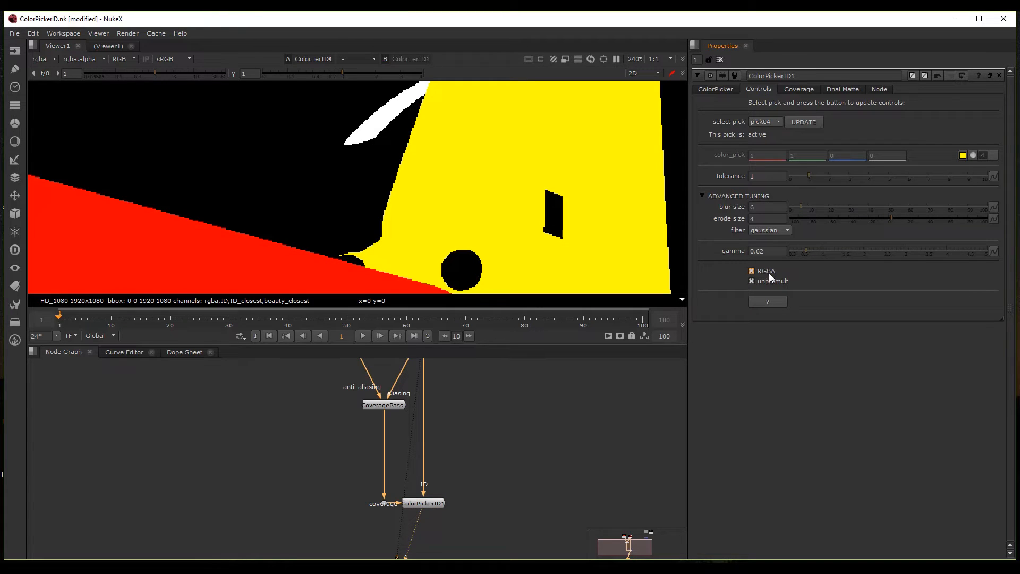
click(751, 280)
text(1)
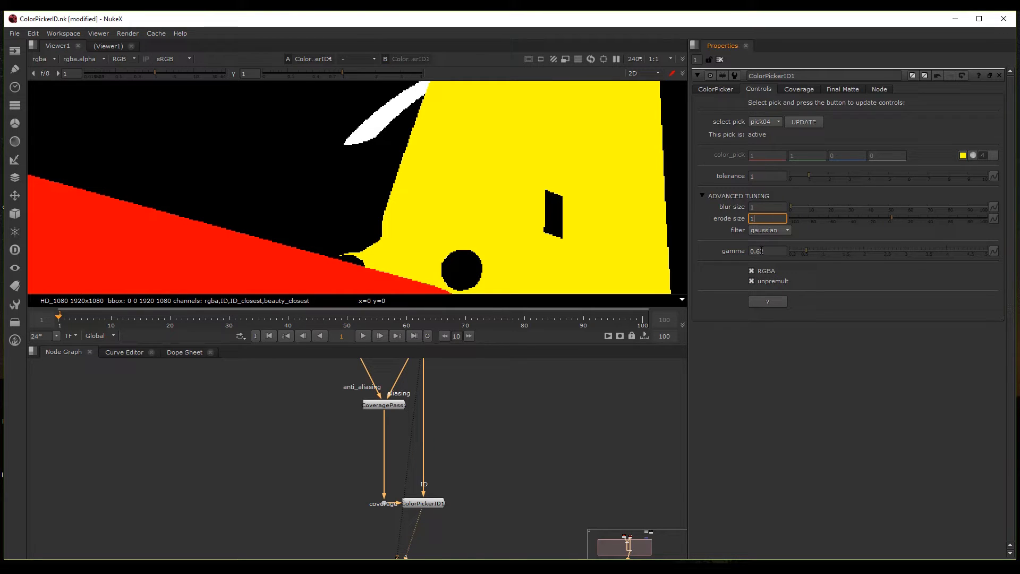
Switch to the magenta pick05 and soften its matte edges with blur size 3.
click(763, 122)
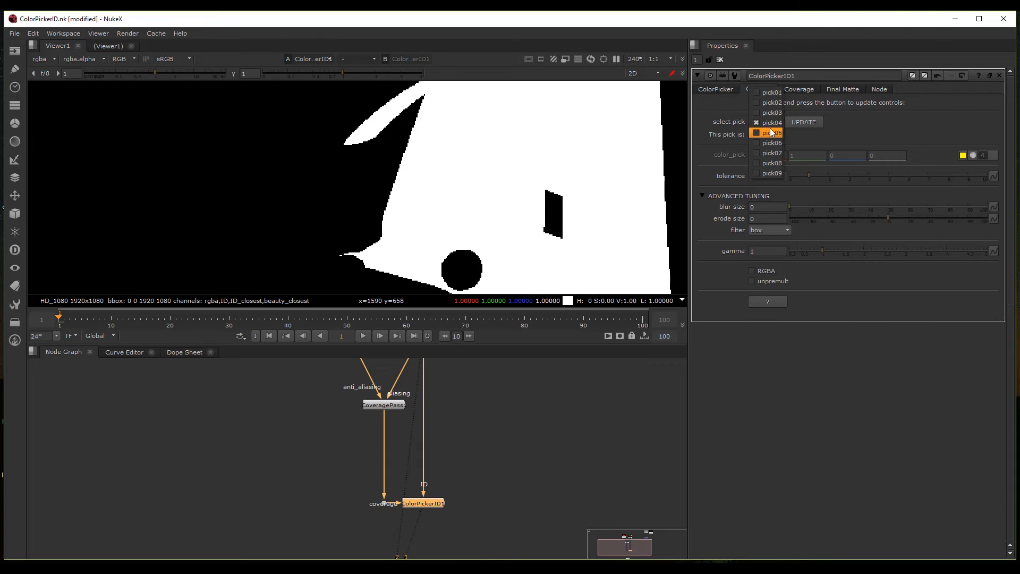
click(773, 133)
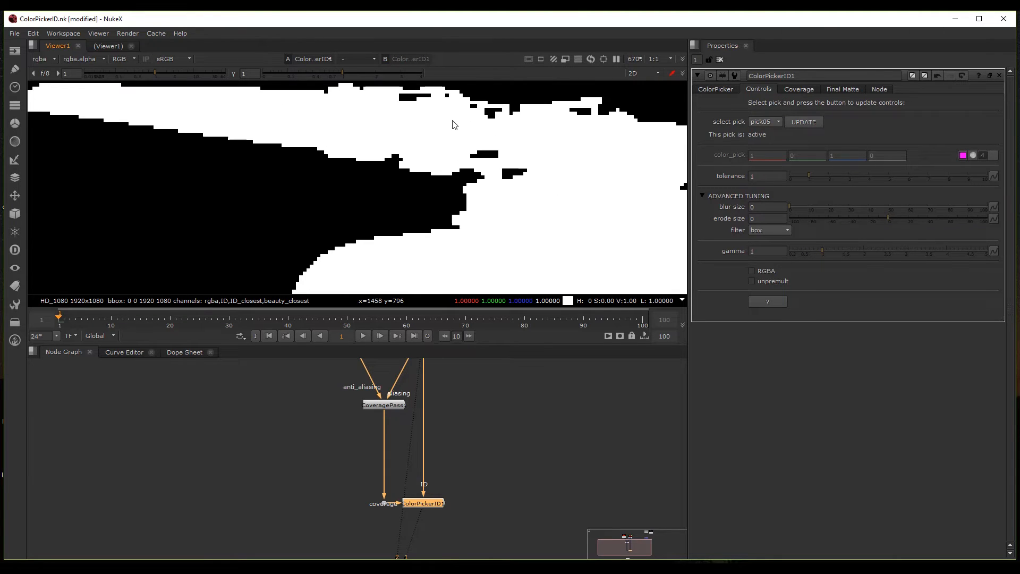
mouse_move(791, 209)
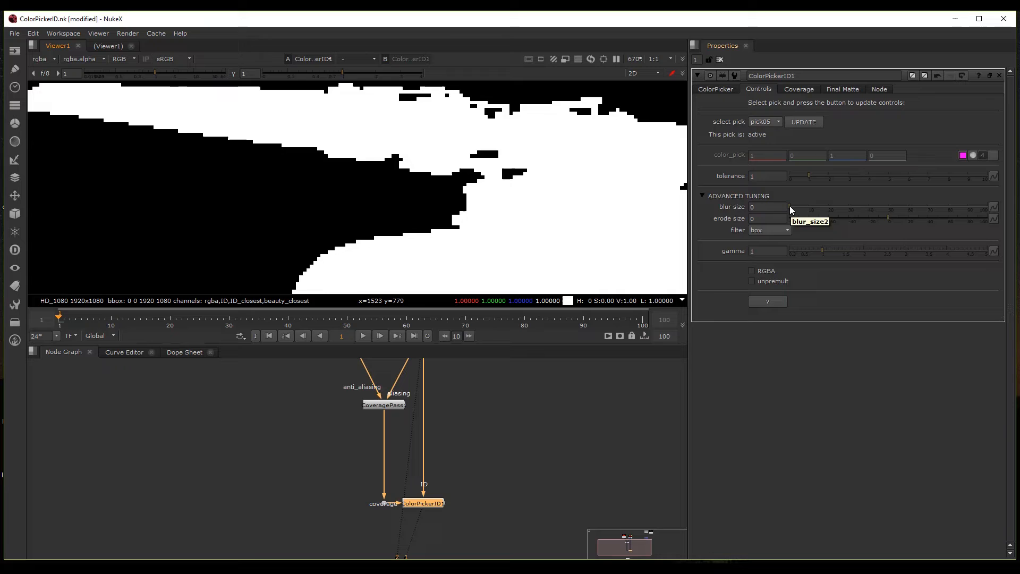
drag(766, 207, 796, 207)
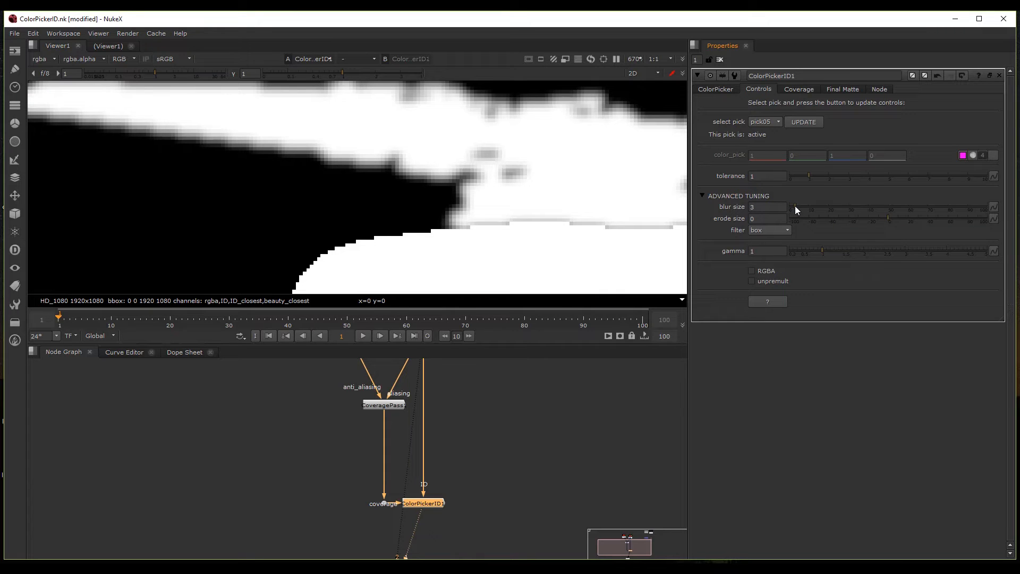
click(766, 121)
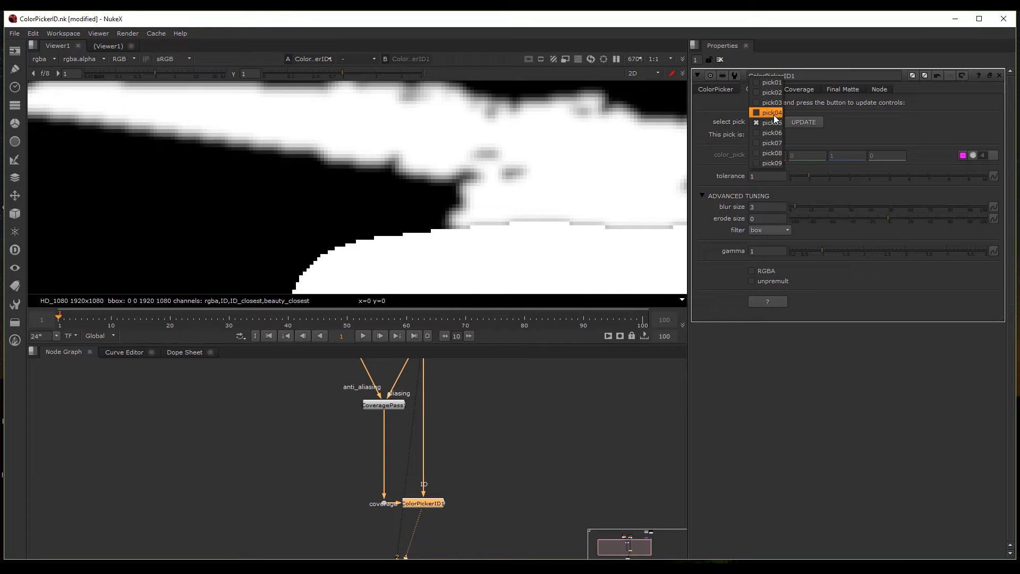
click(771, 111)
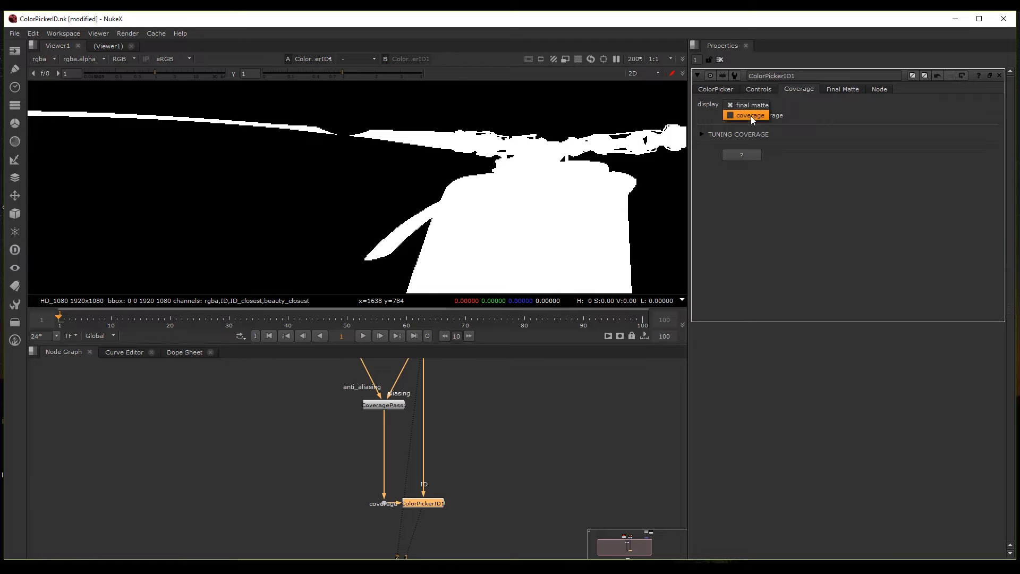
Display the coverage pass, return to the final matte and keep coverage enabled.
click(749, 115)
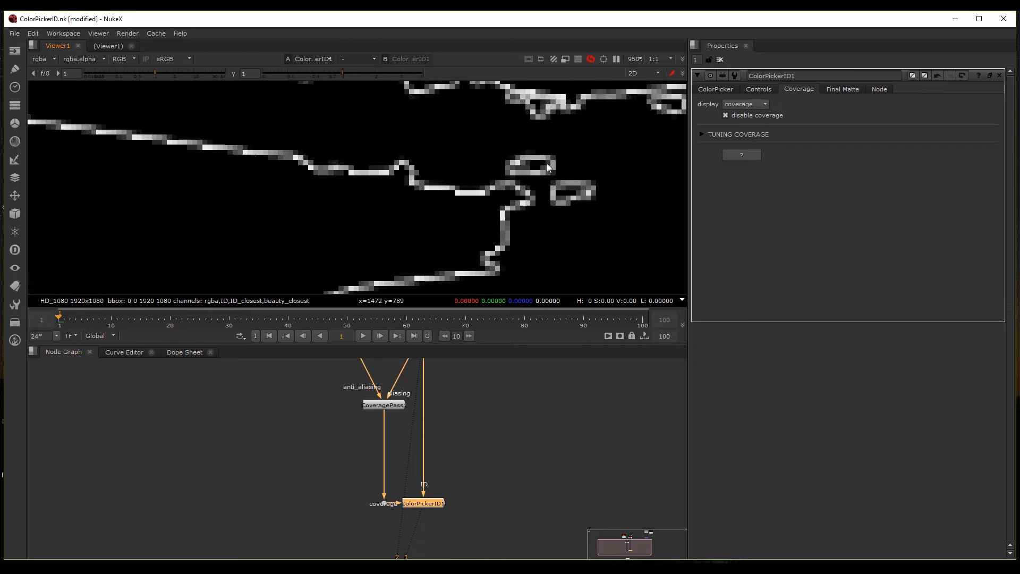
click(745, 103)
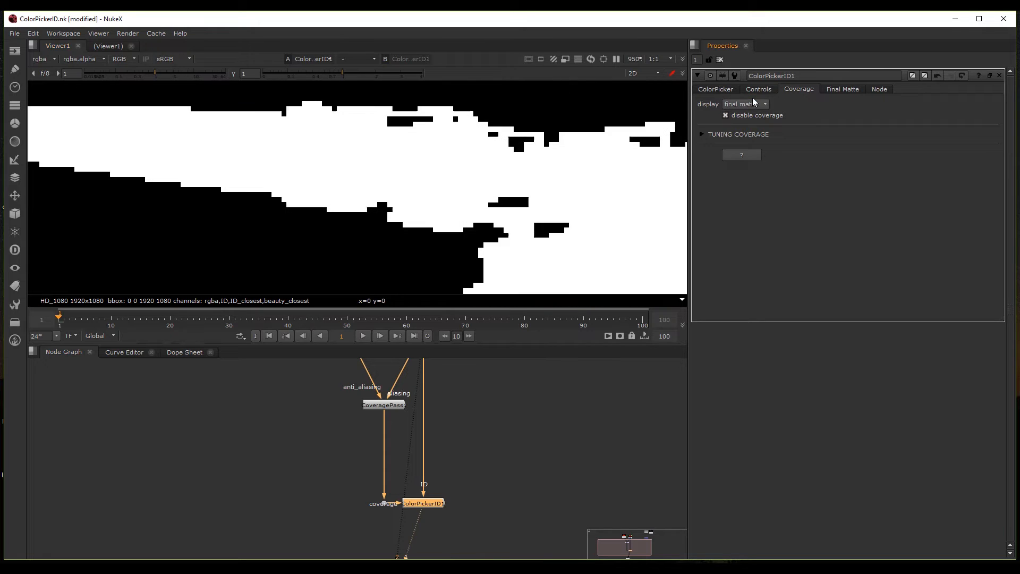
click(725, 114)
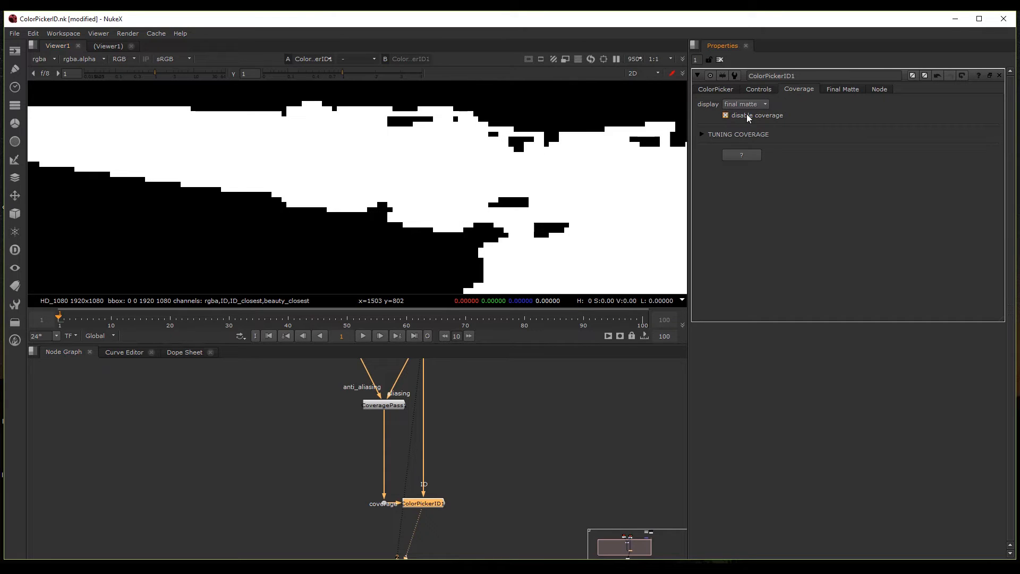
click(725, 114)
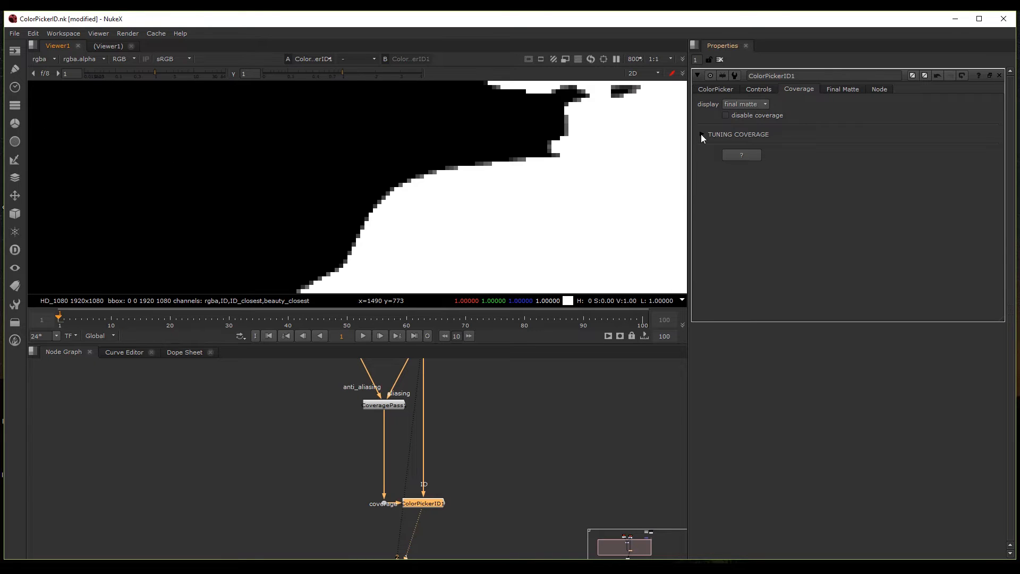
Expand Tuning Coverage and set the coverage thinness to 1.
click(702, 134)
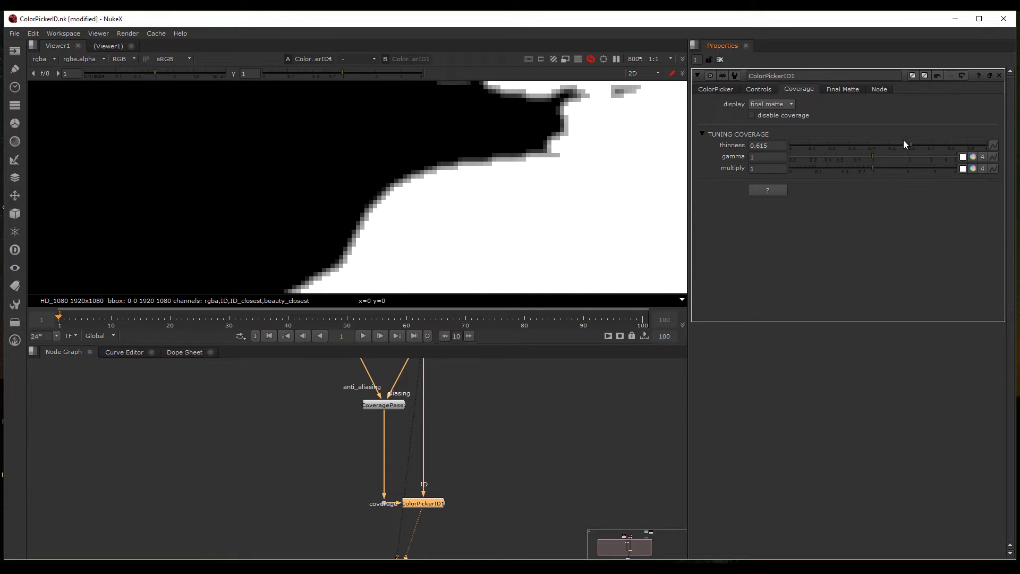
text(0.00)
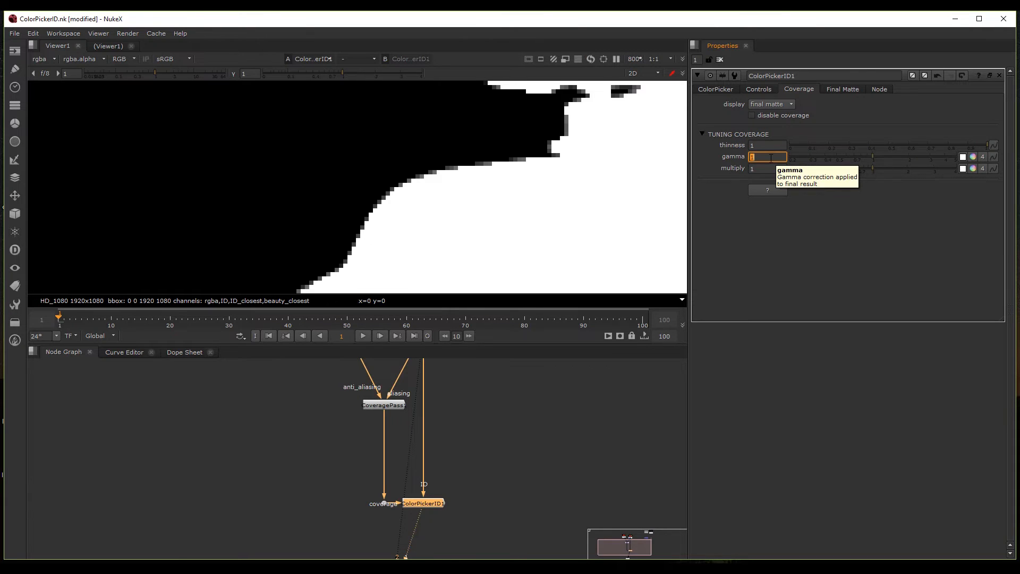
click(842, 89)
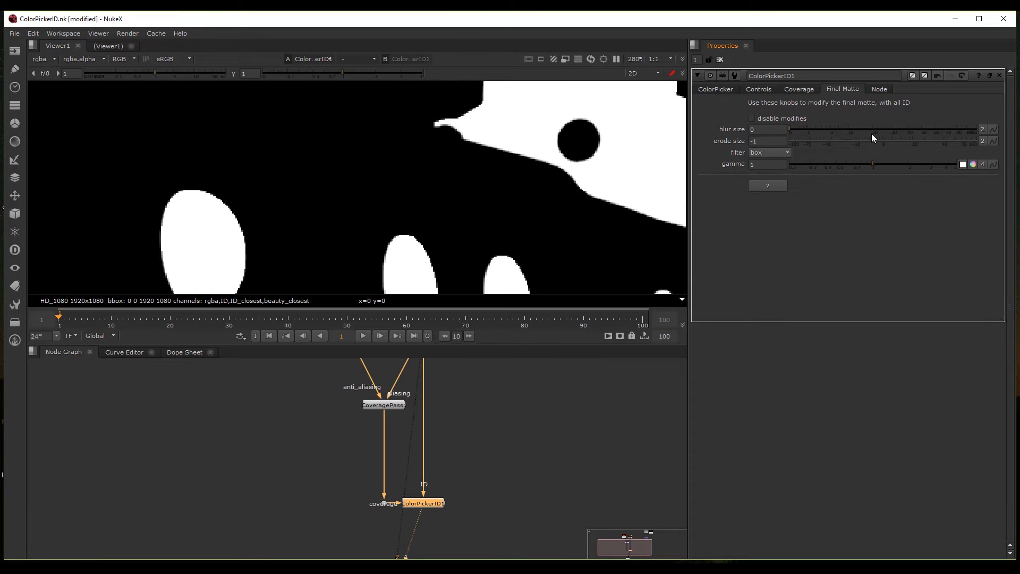
Set final matte blur 0.5 and erode -4.5, then toggle disable modifies to compare.
drag(789, 134, 809, 134)
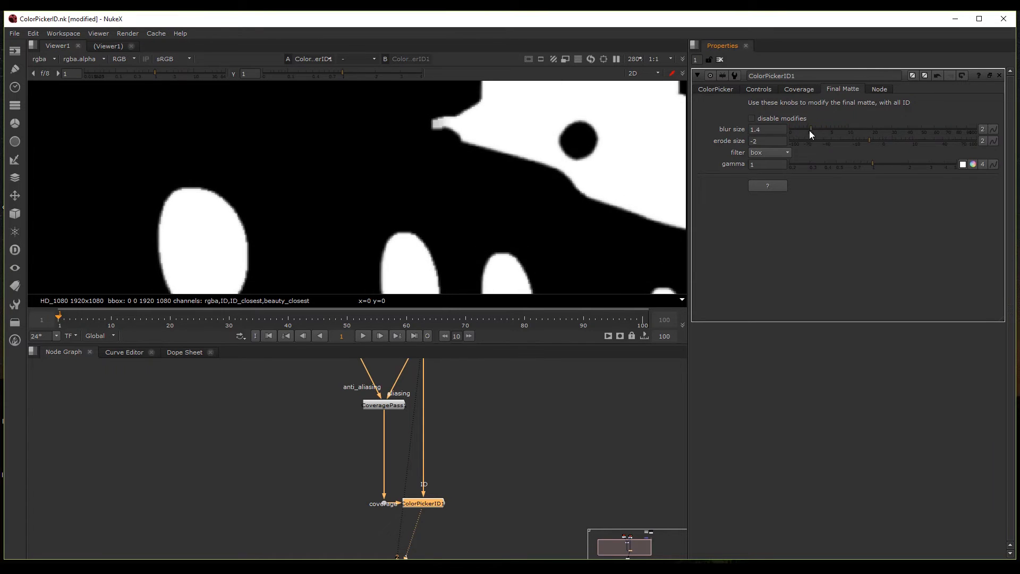
click(714, 89)
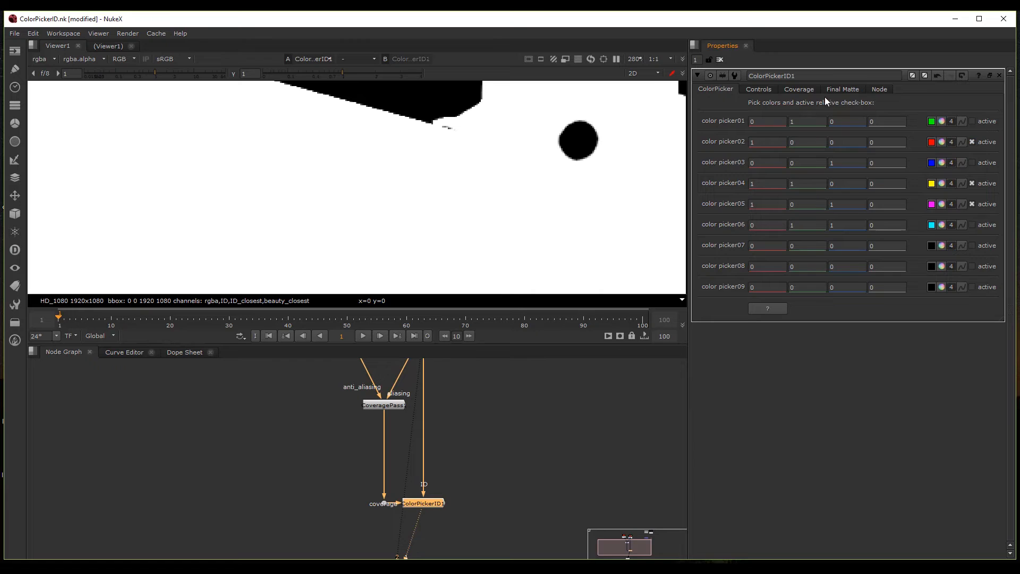
click(841, 89)
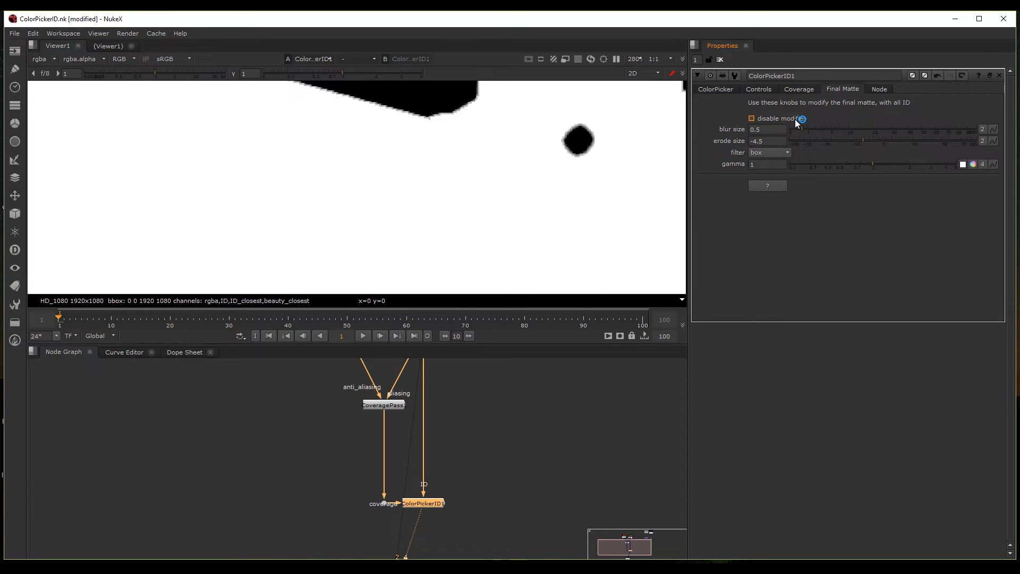
click(751, 118)
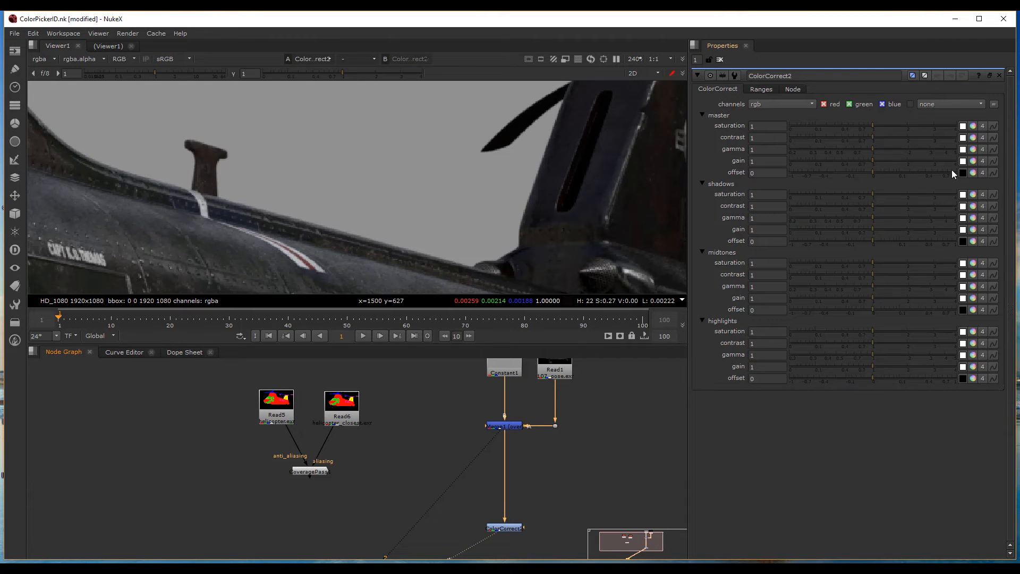
Inspect ColorCorrect2 masked by the ColorPickerID matte and bring up the Final Matte settings.
click(963, 173)
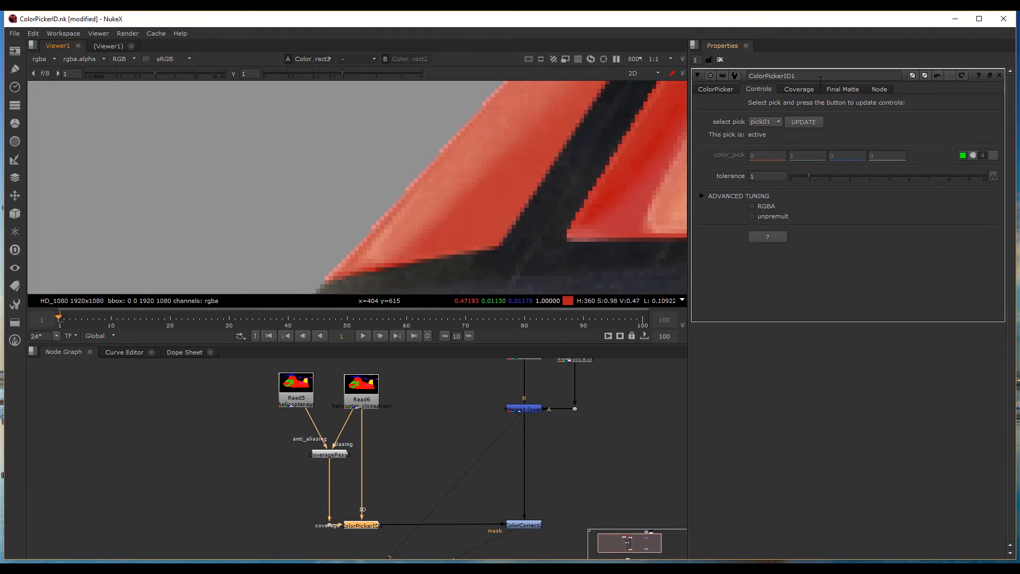
click(841, 89)
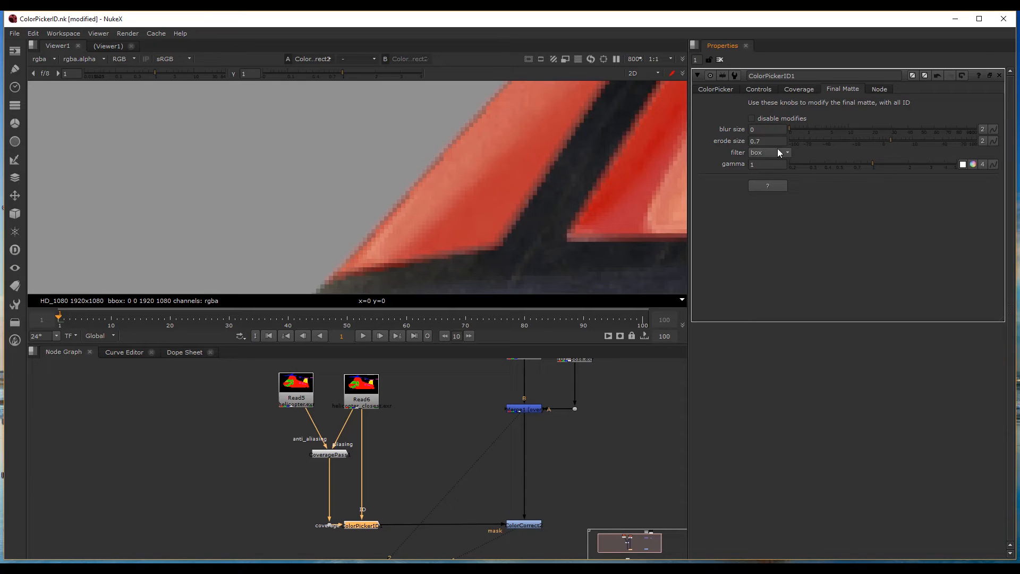
Set the final matte filter to gaussian with erode 0.3, disable modifies, and return to Controls.
click(769, 152)
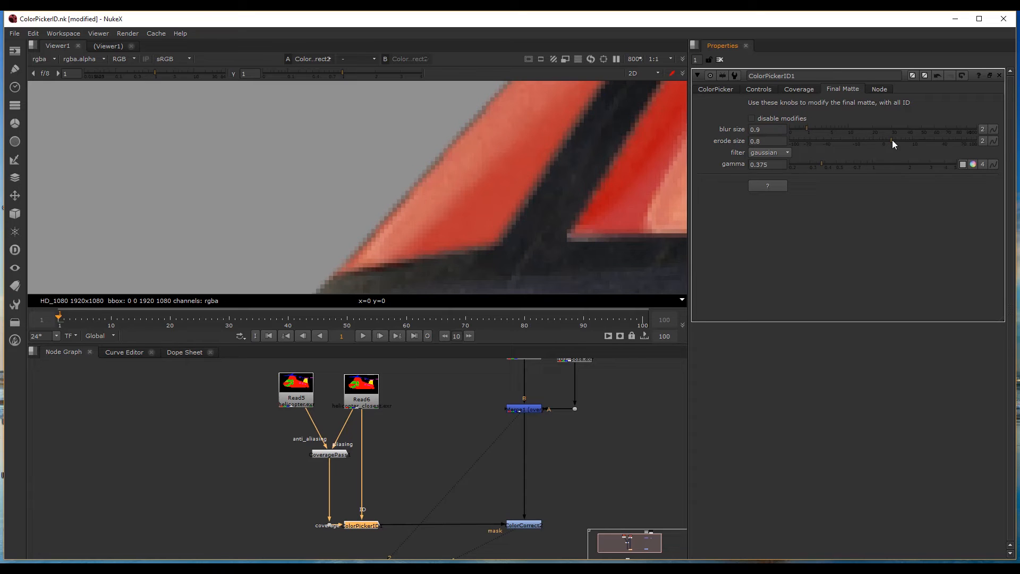
drag(917, 141, 892, 142)
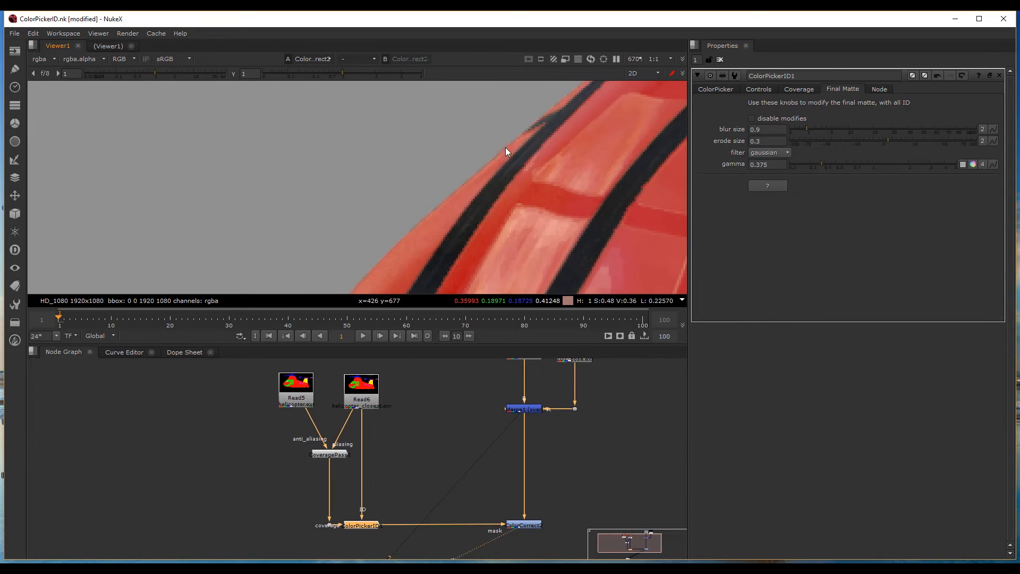
click(798, 90)
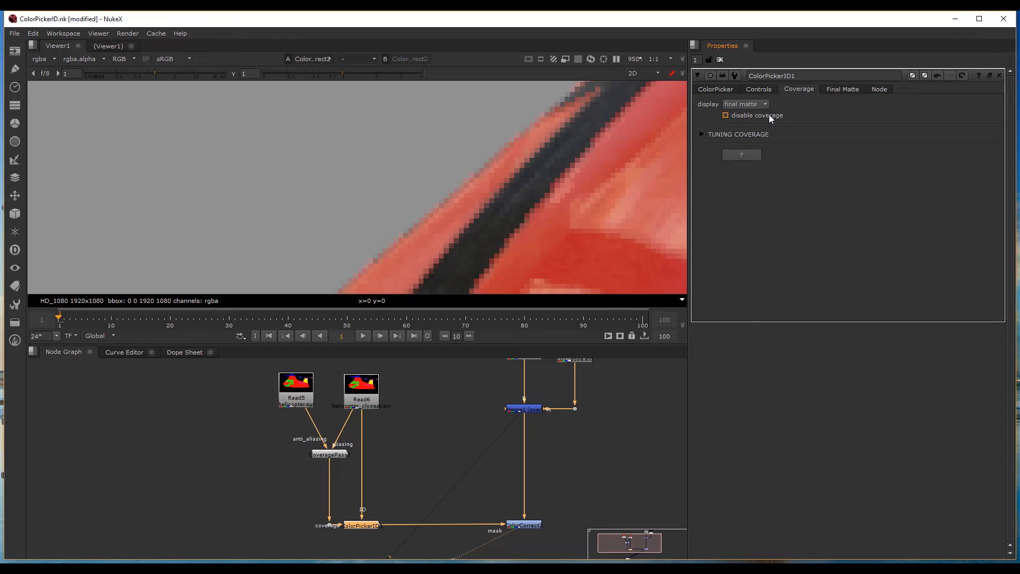
click(842, 90)
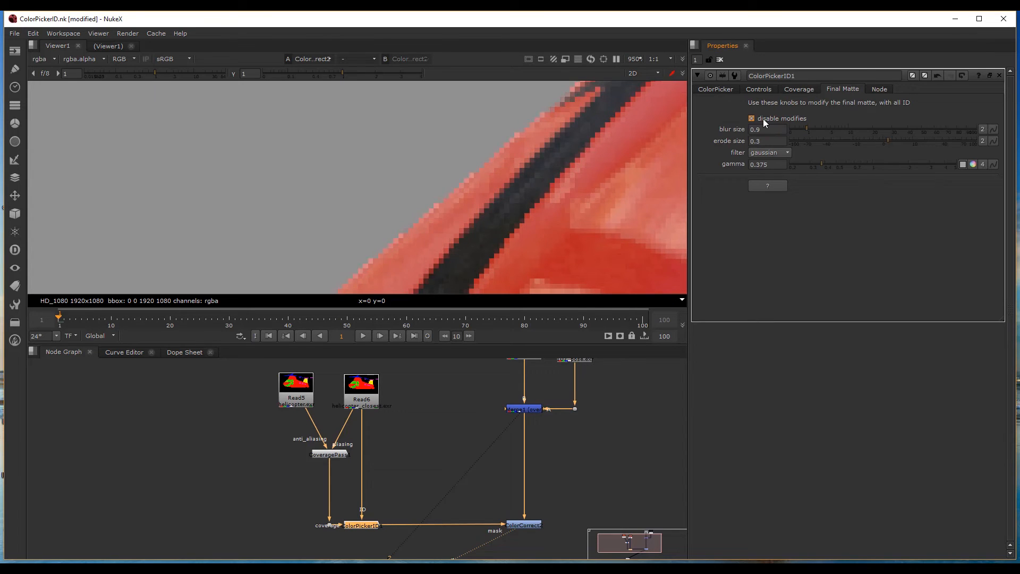
click(757, 89)
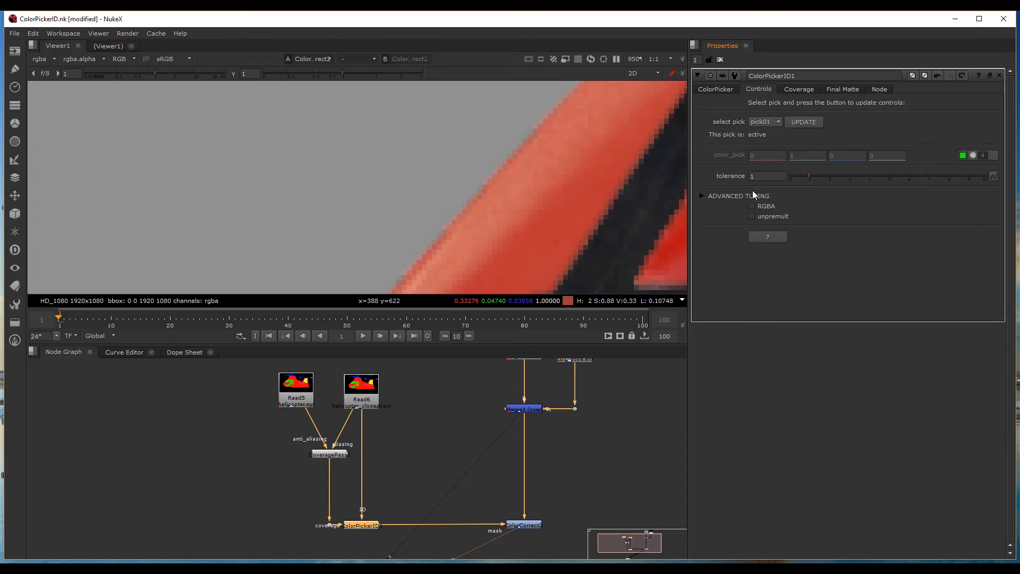
Close the open node properties to show the full helicopter render unobstructed.
click(701, 195)
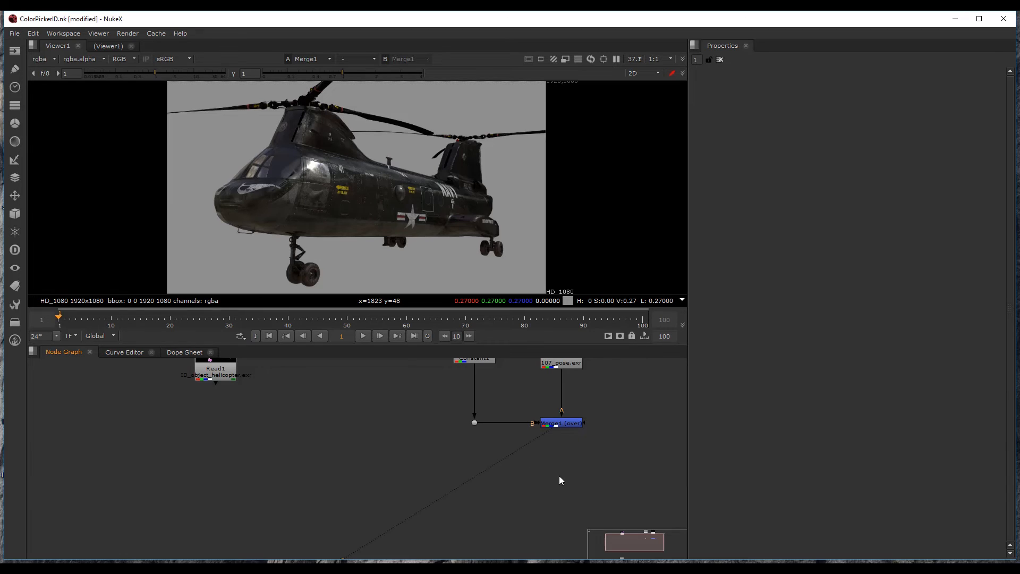
Add ColorPickerID under Read1, sample the lilac fuselage into pick01 and set it active.
click(561, 482)
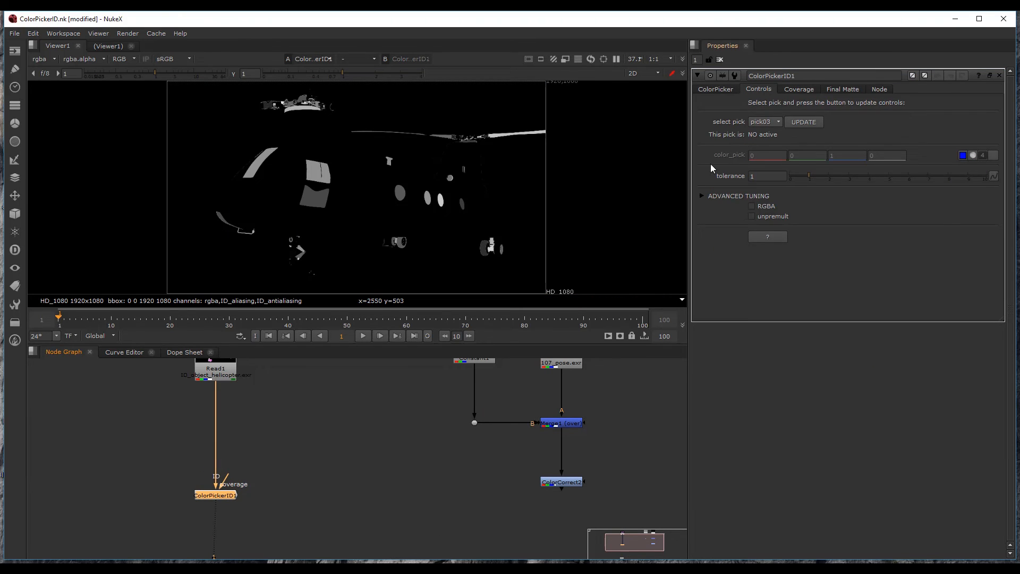
click(714, 89)
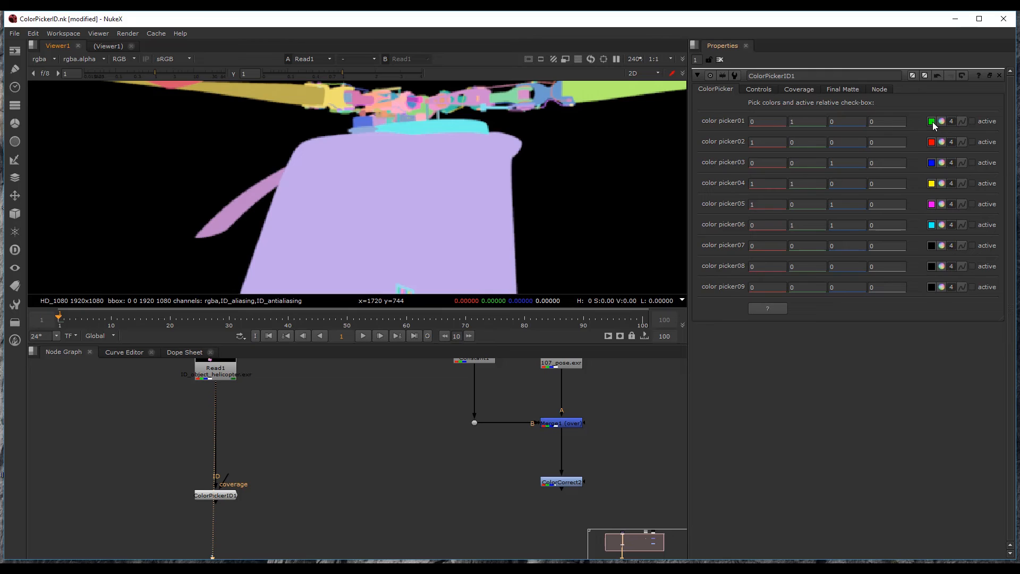
click(380, 189)
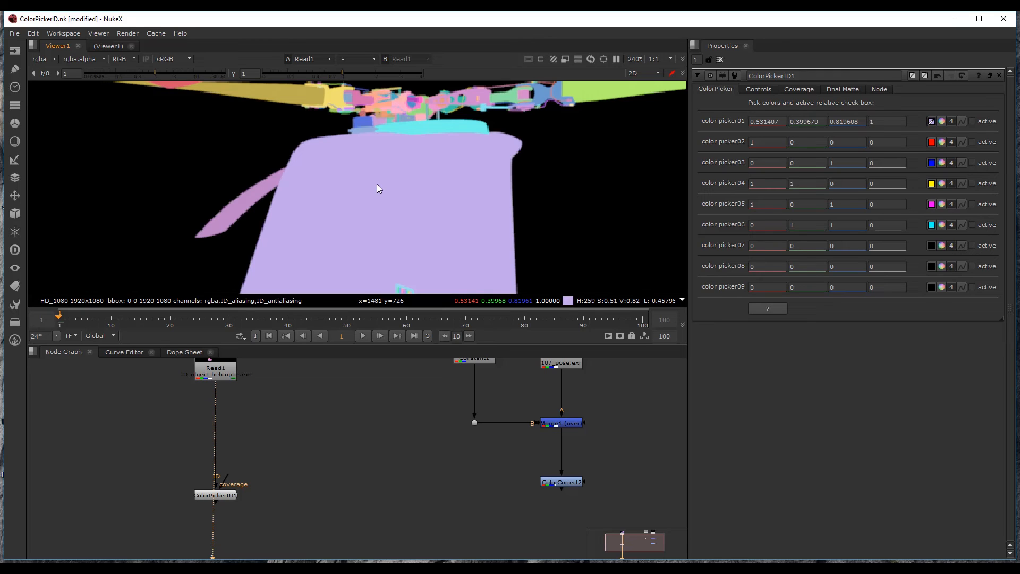
click(973, 121)
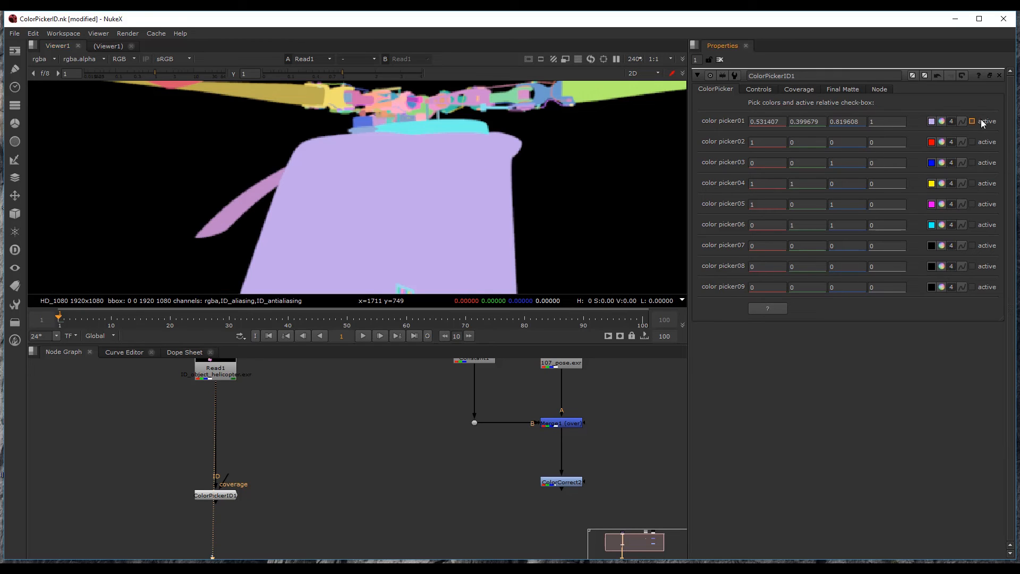
click(971, 121)
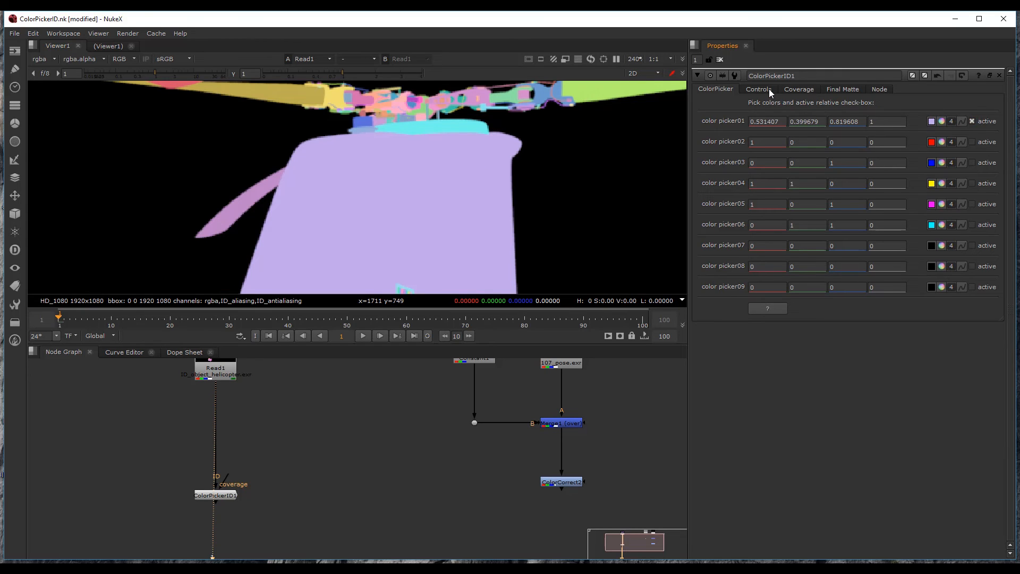
click(759, 89)
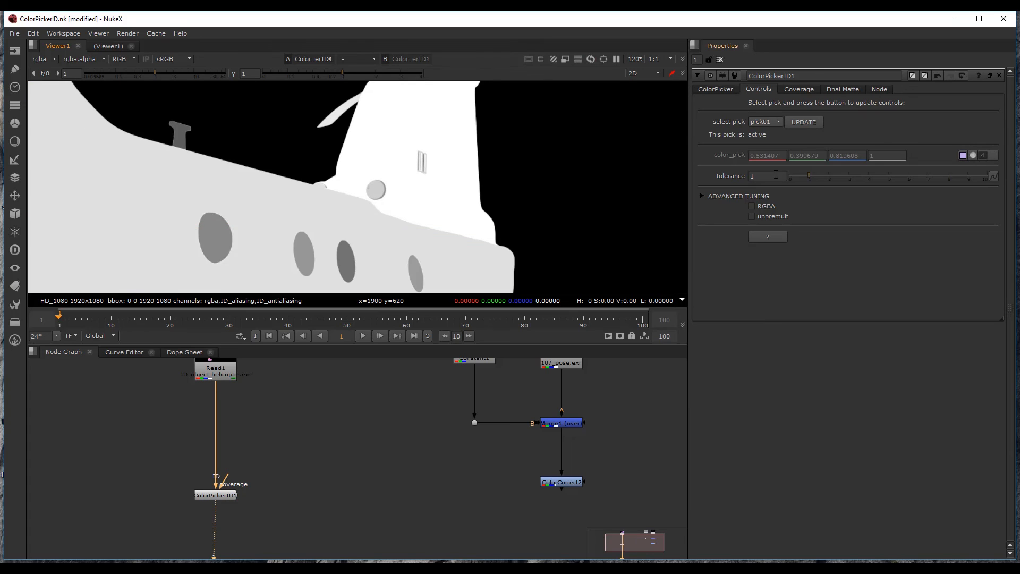
Raise pick01 tolerance to 130 so the matte masks ColorCorrect2, turning the fuselage green.
drag(790, 175, 870, 175)
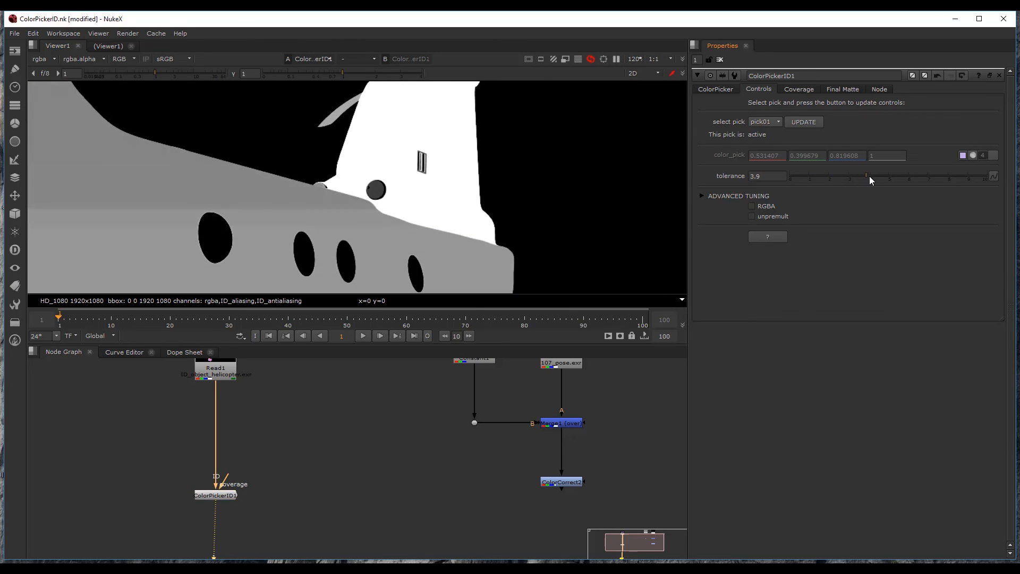
drag(869, 175, 993, 175)
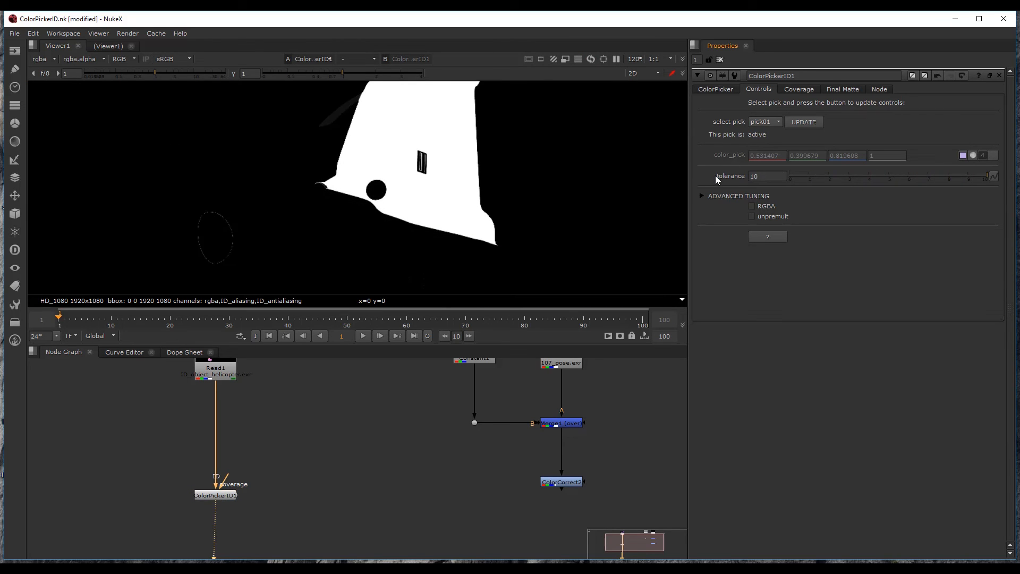
click(767, 176)
text(130)
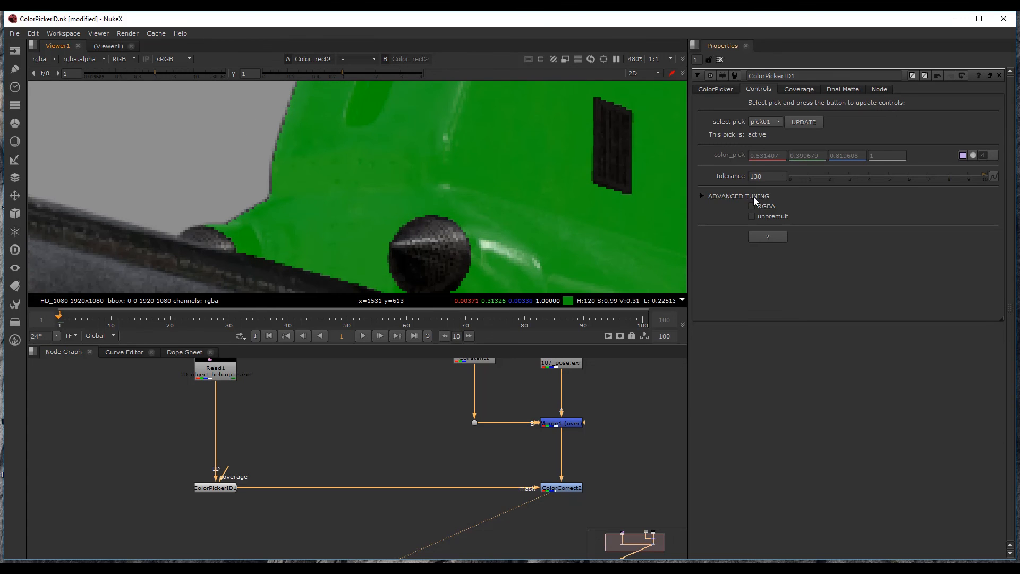
Set the Final Matte erode size to about -0.7.
click(842, 89)
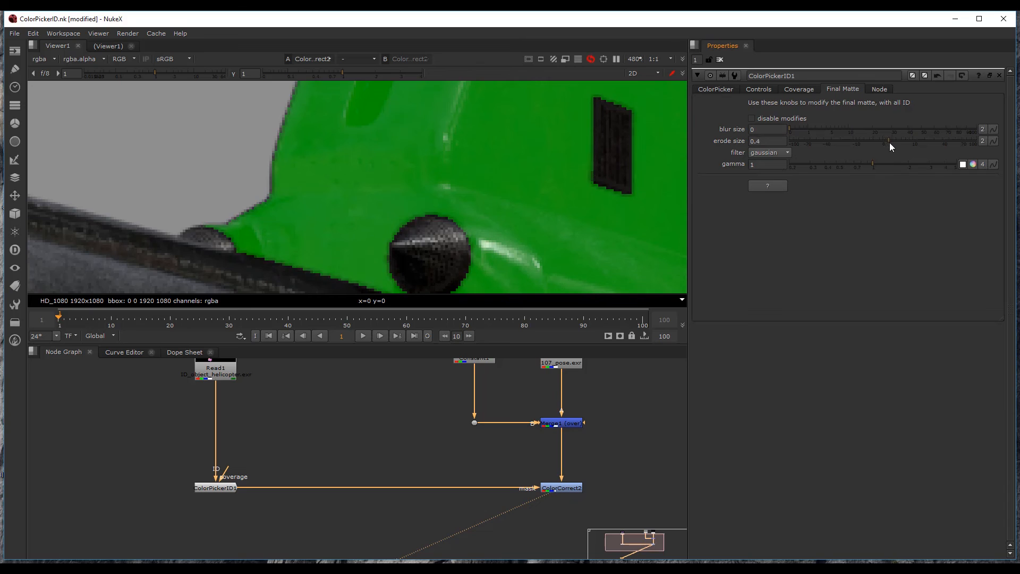
drag(888, 141, 875, 140)
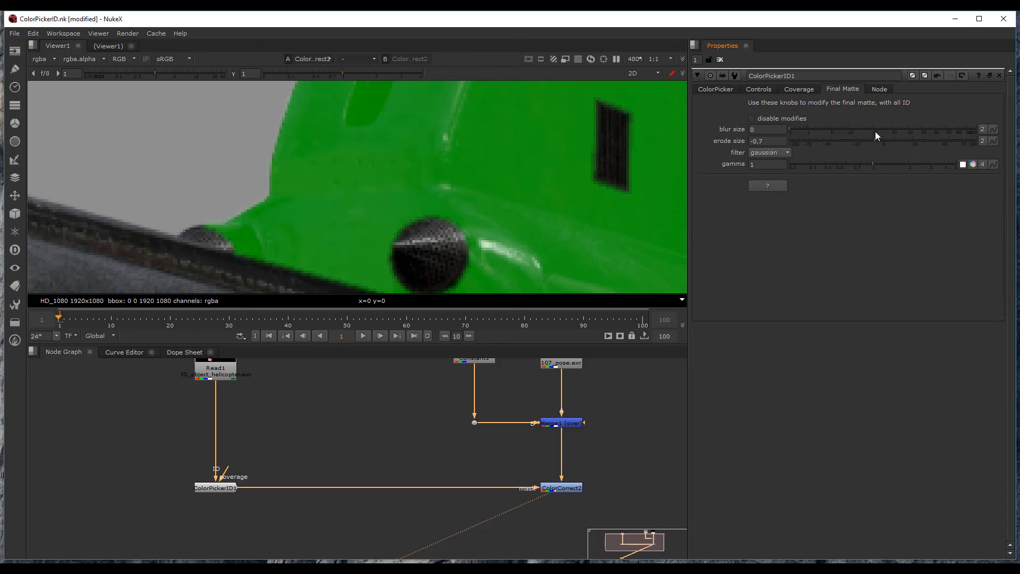
drag(875, 135, 863, 162)
text(AntialiasingFilter)
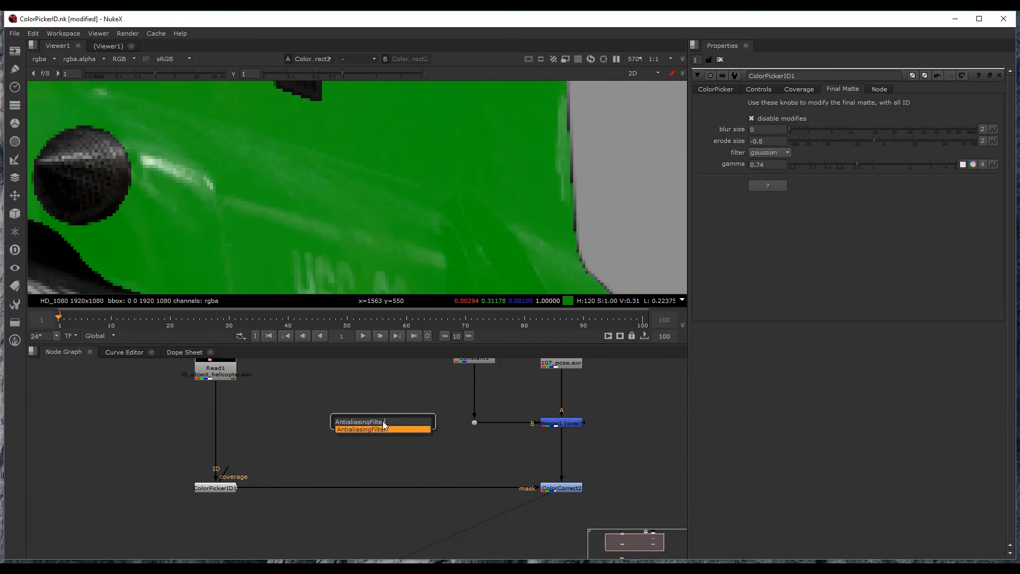
Insert an AntialiasingFilter at 10 on the matte, adjust its tuning gamma, then remove it.
click(361, 429)
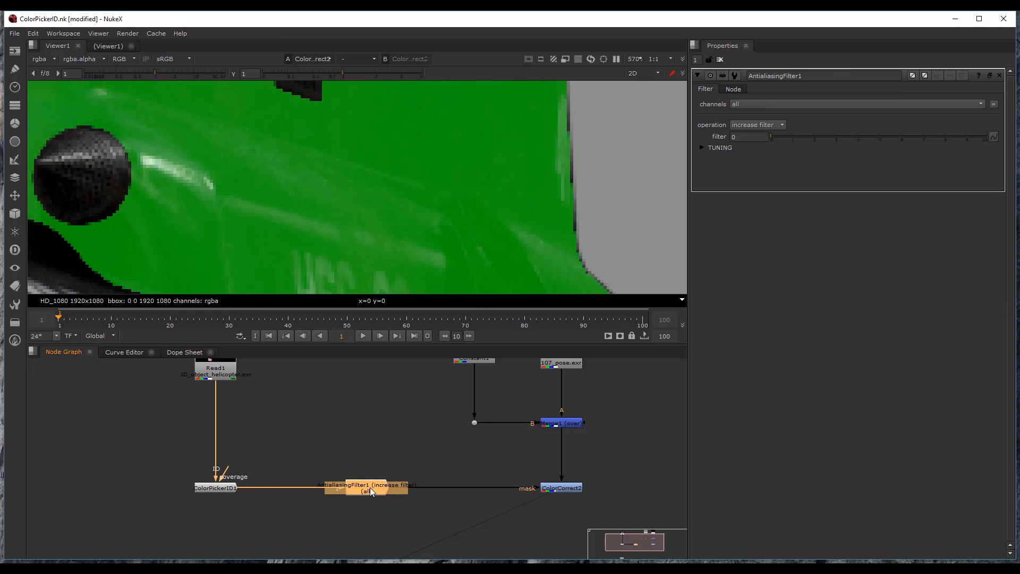
drag(772, 137, 778, 137)
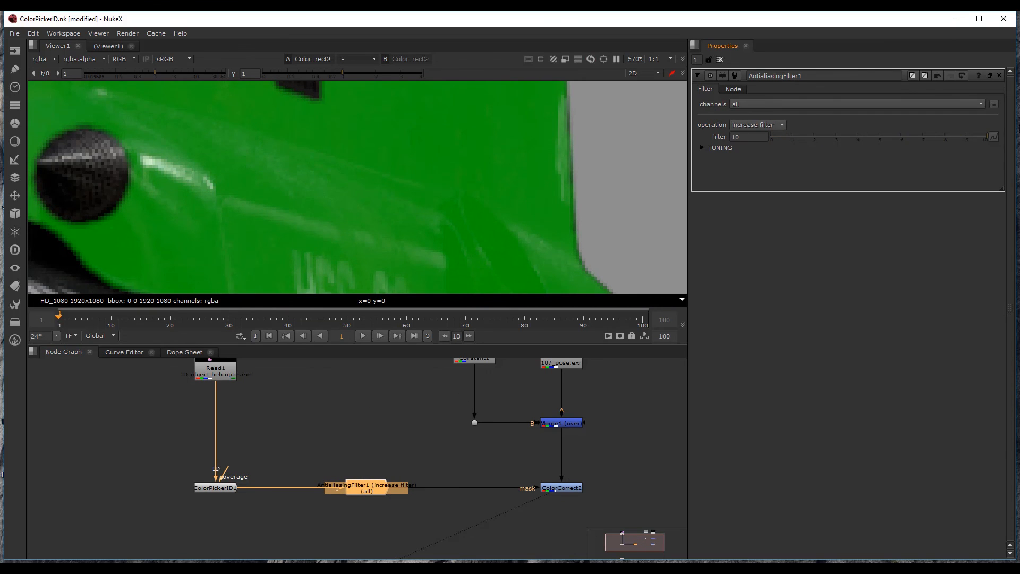
click(702, 146)
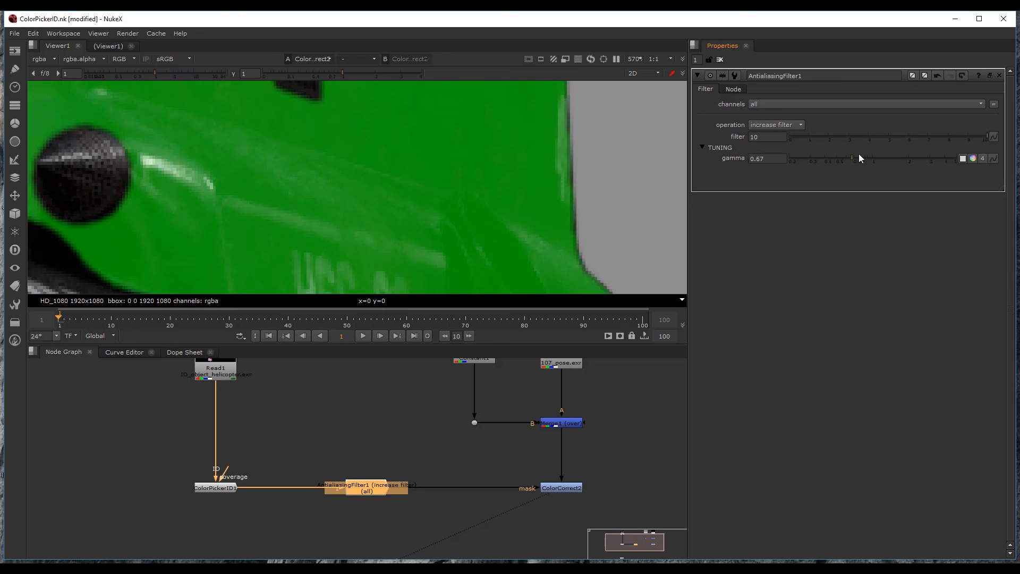
drag(852, 158, 908, 156)
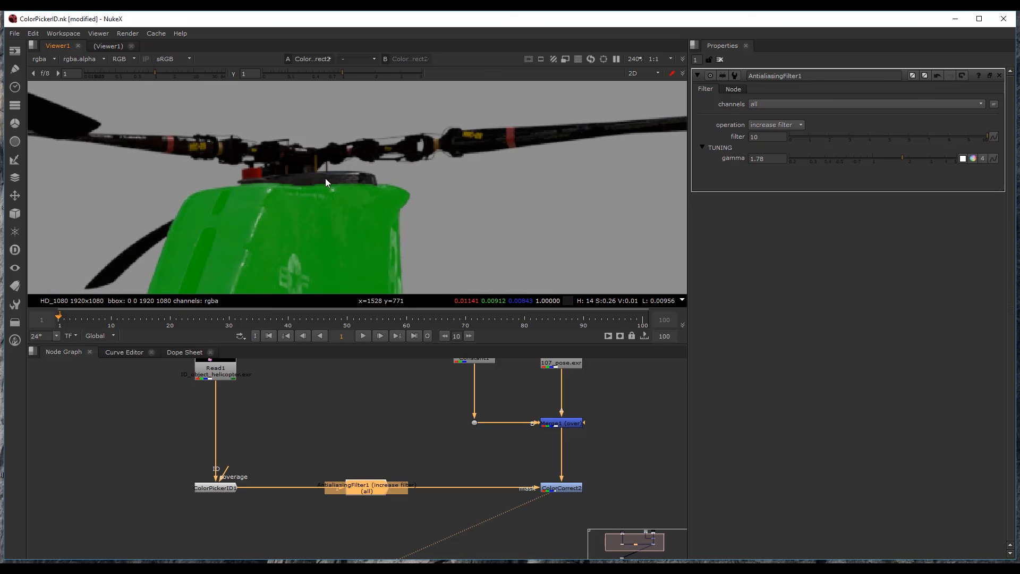
drag(901, 157, 892, 158)
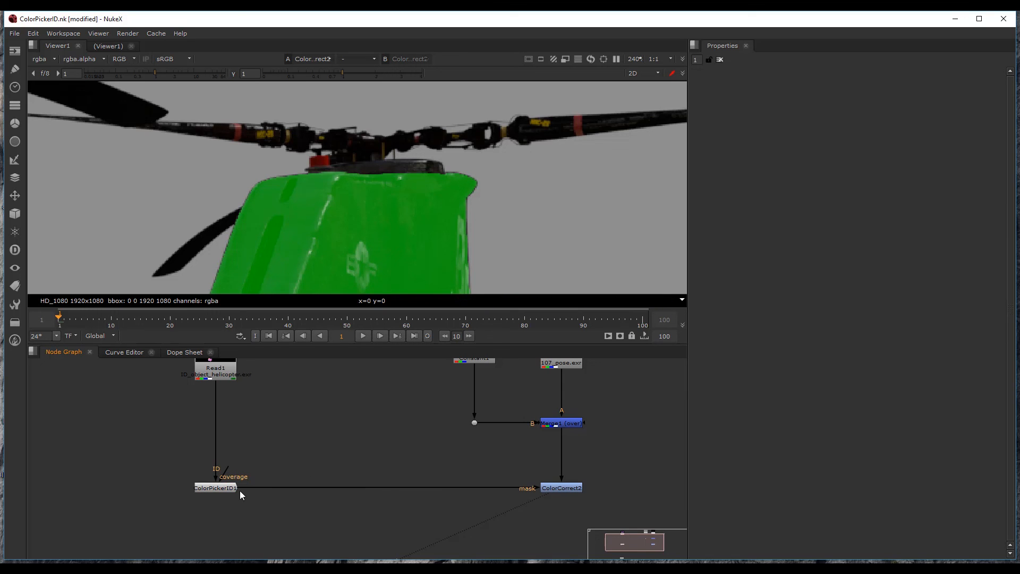
Disable final-matte modifies on ColorPickerID1 and set Advanced Tuning blur 4, erode -1, gamma 0.58.
double_click(215, 487)
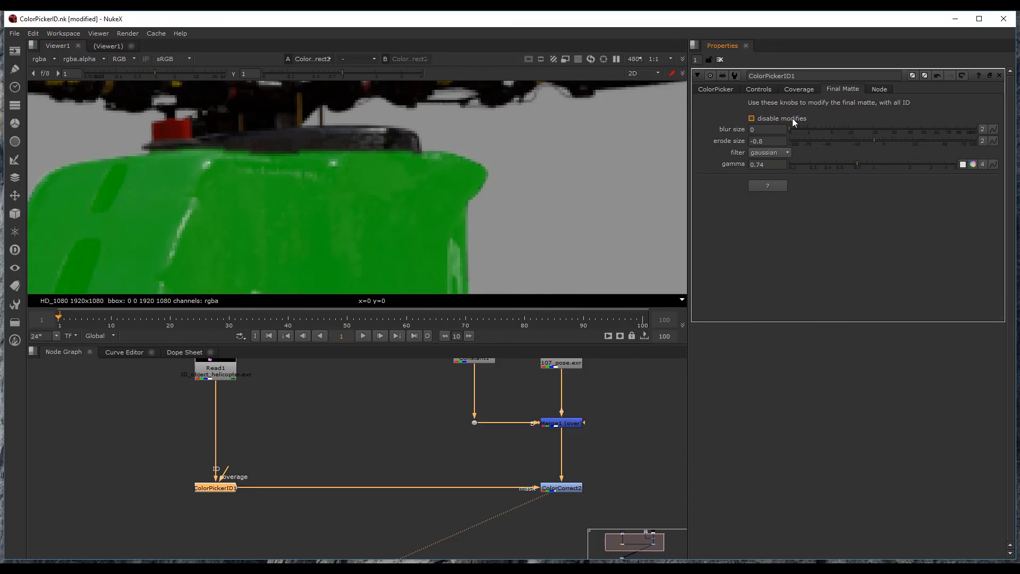
click(752, 118)
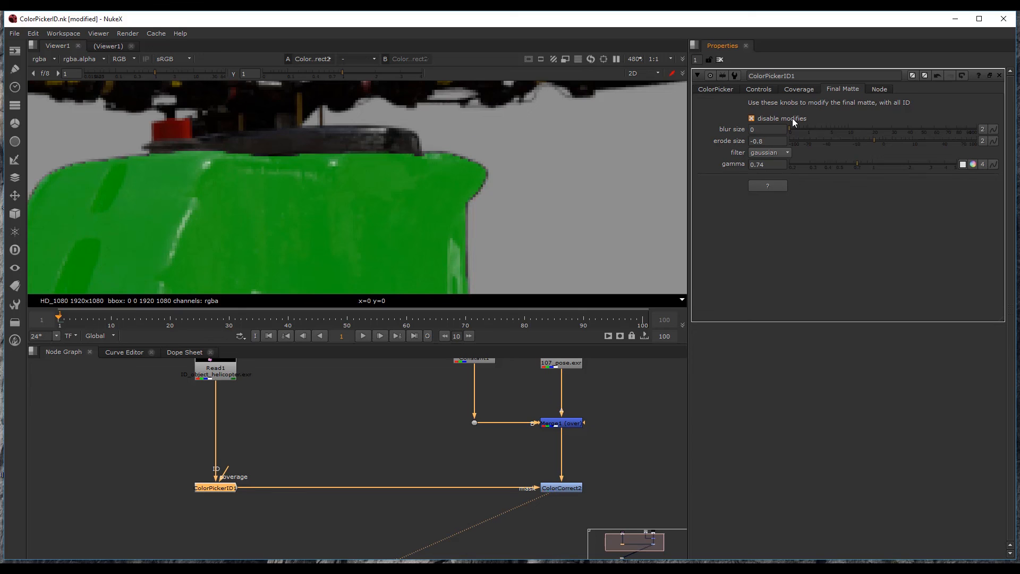
click(758, 89)
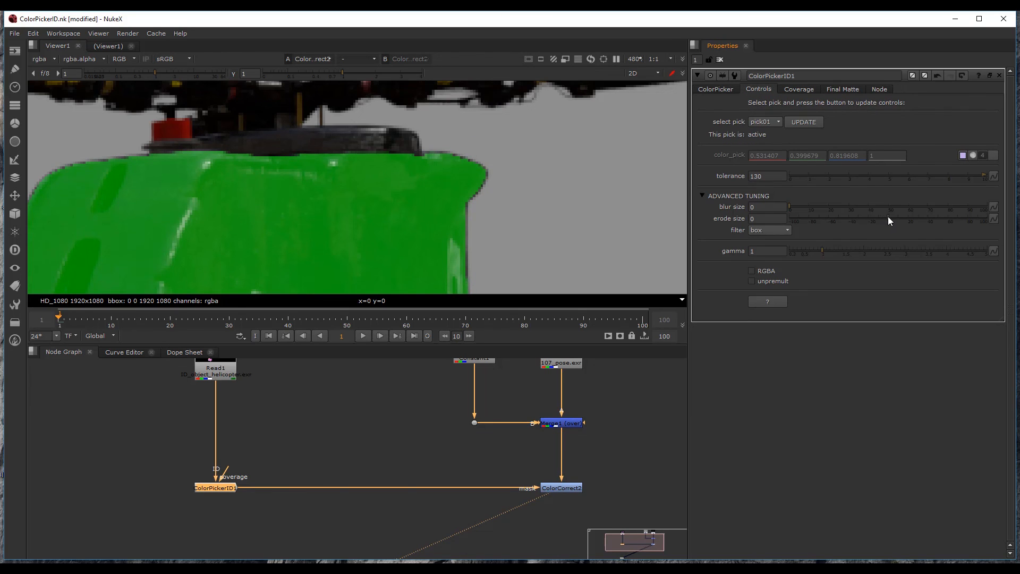
click(788, 217)
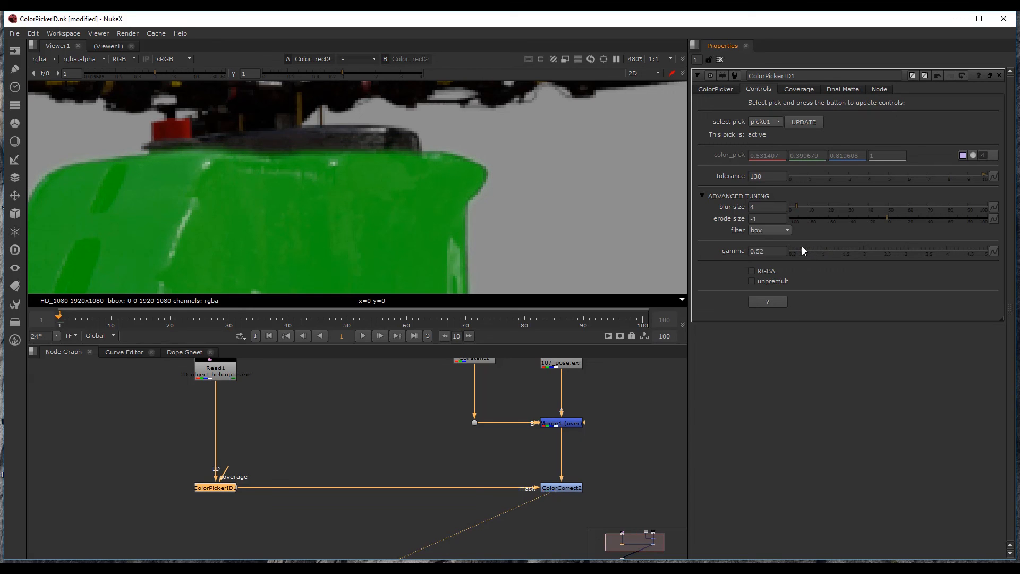
click(766, 217)
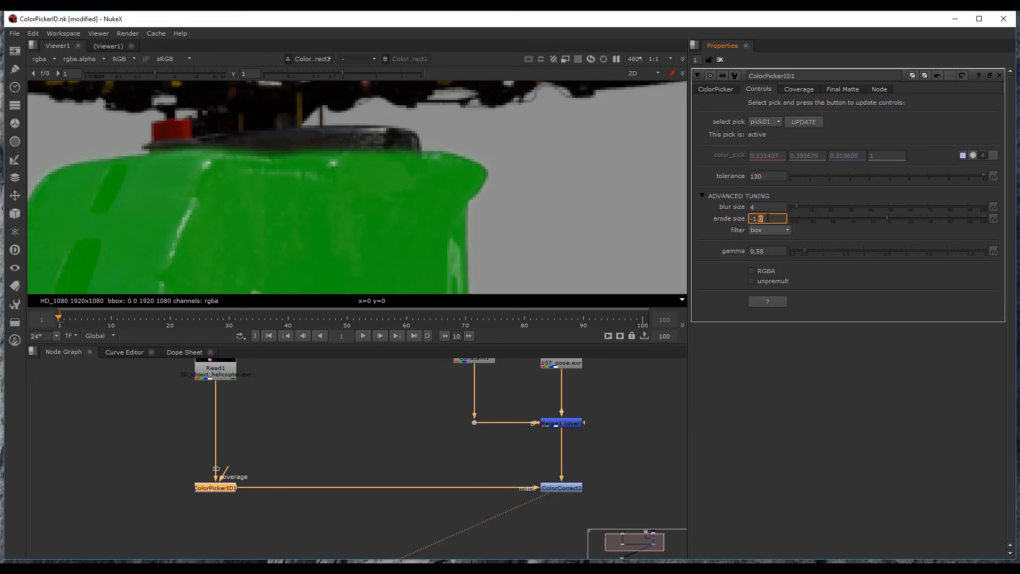